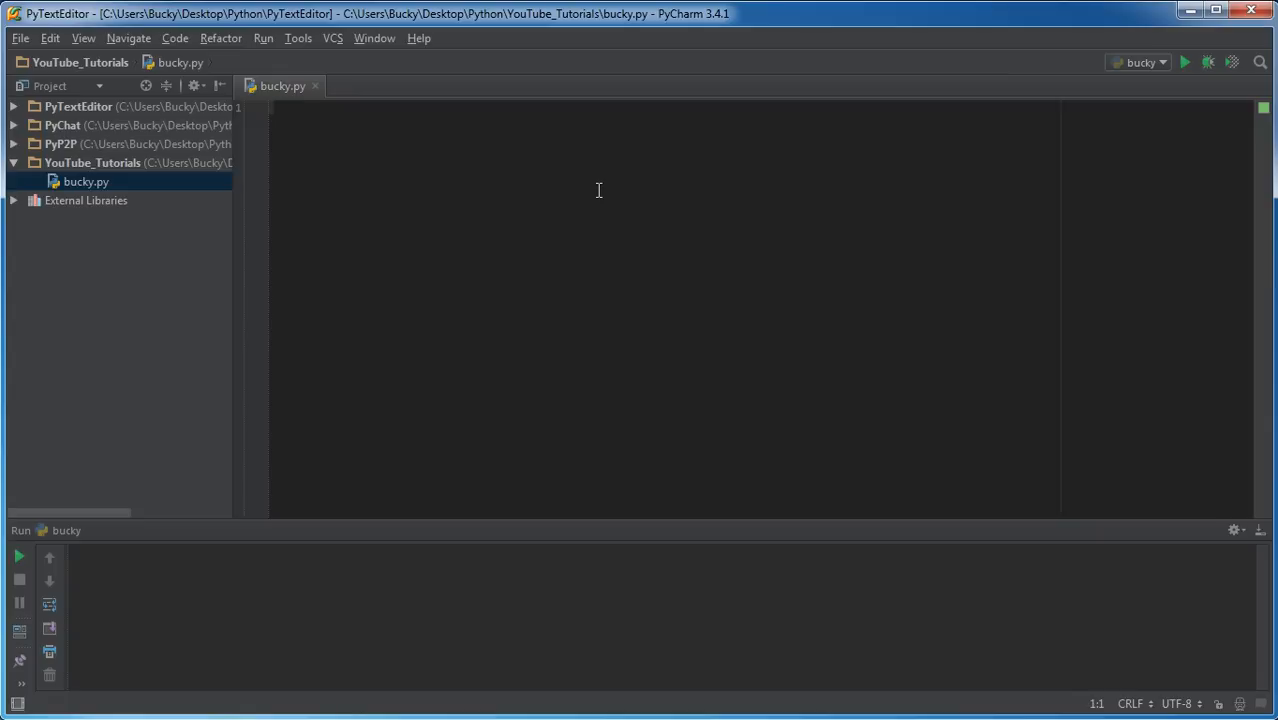
Declare the class Mario(): header in bucky.py.
{"action": "type", "text": "class"}
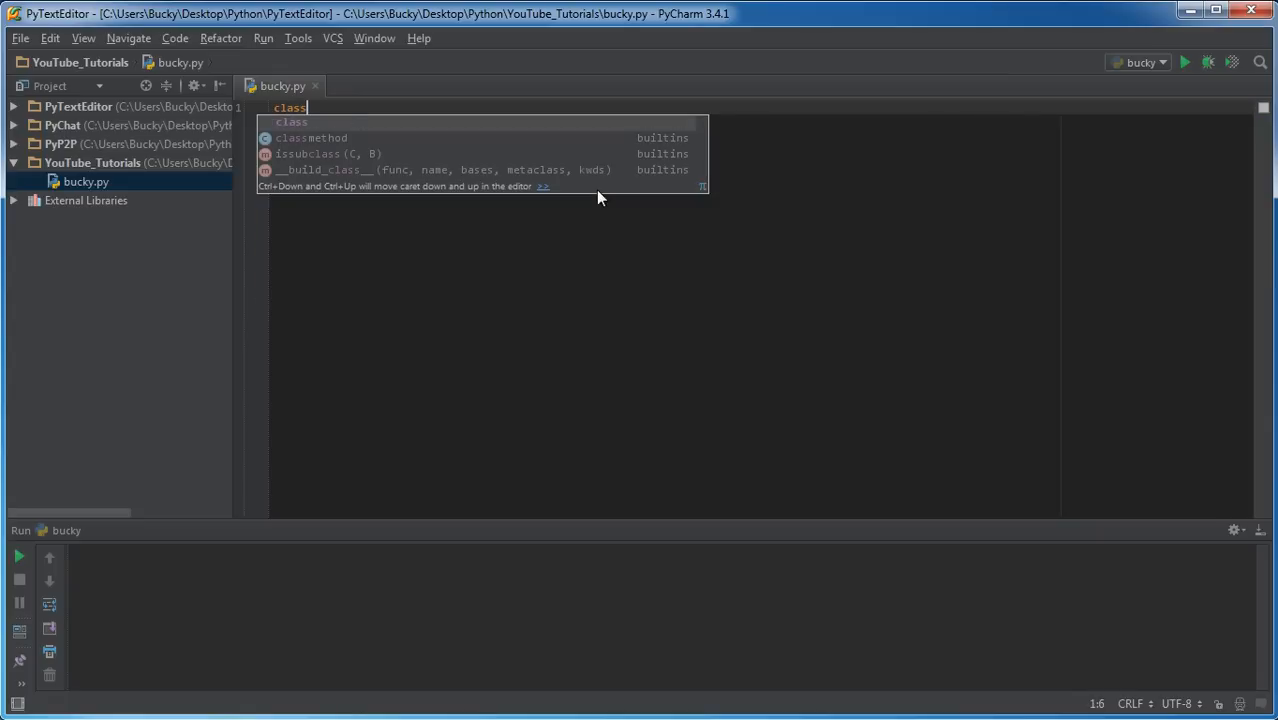
{"action": "type", "text": "Ma"}
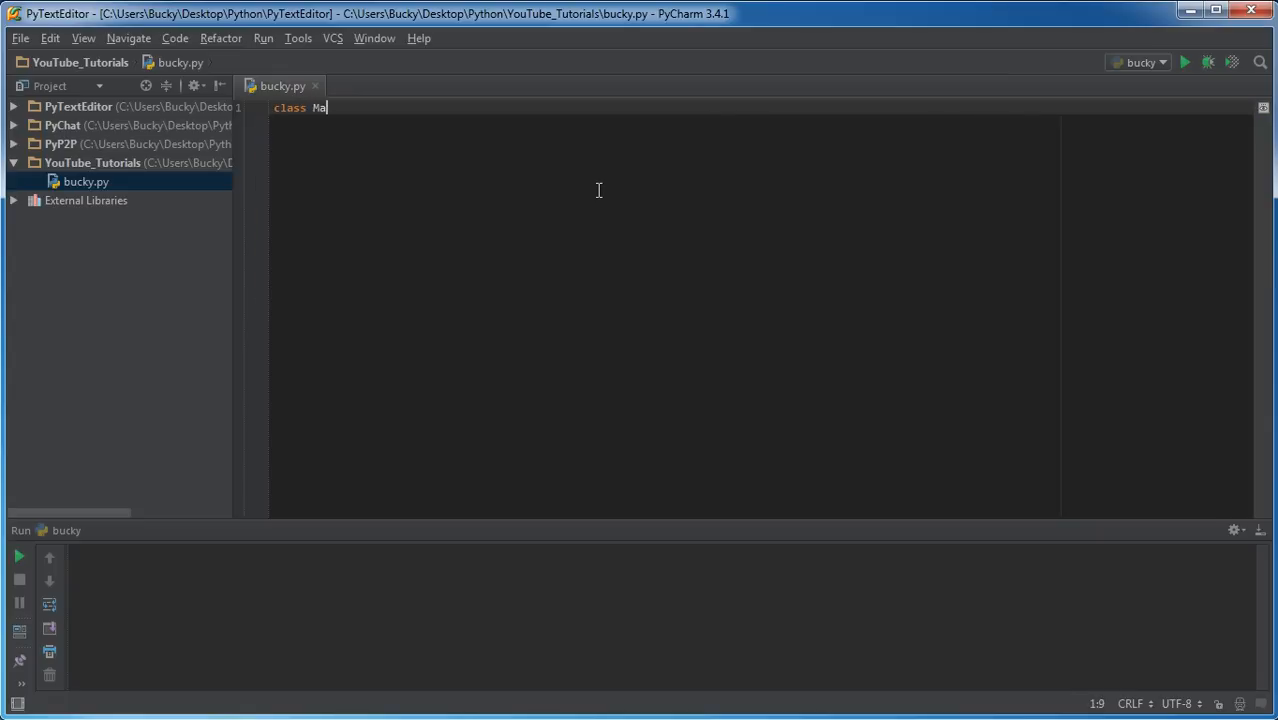
{"action": "type", "text": "rio"}
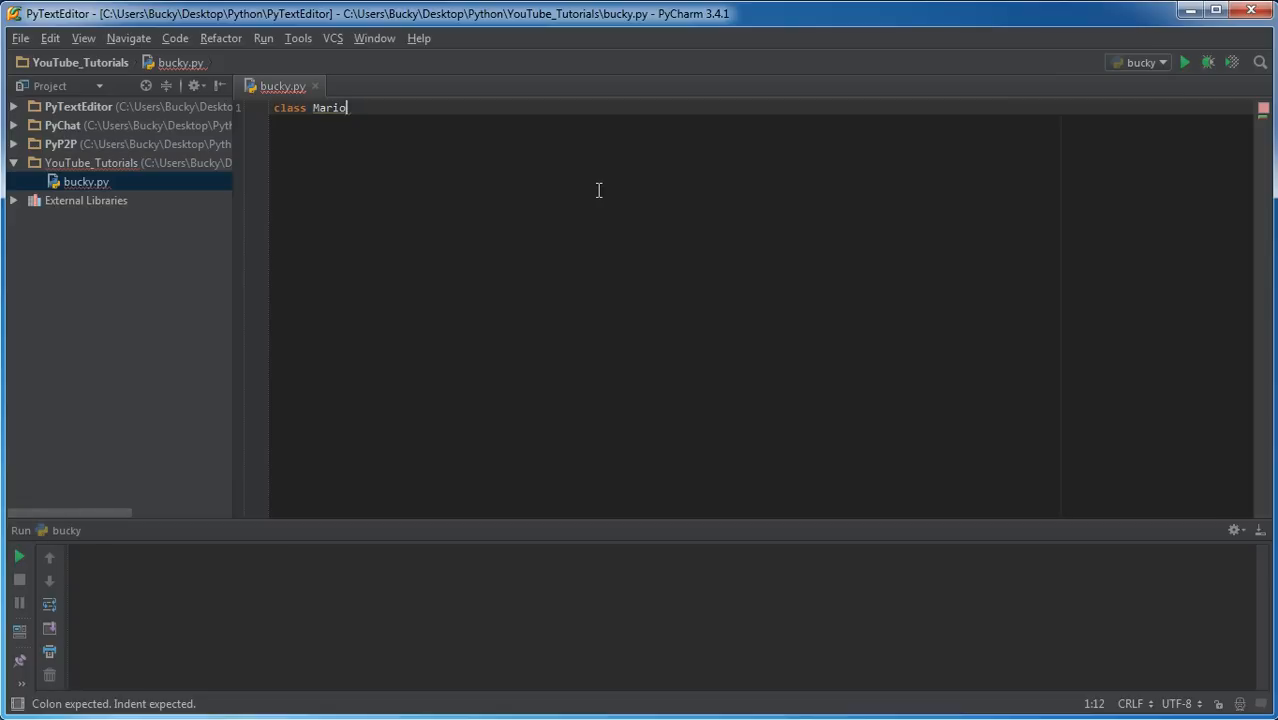
{"action": "type", "text": "():"}
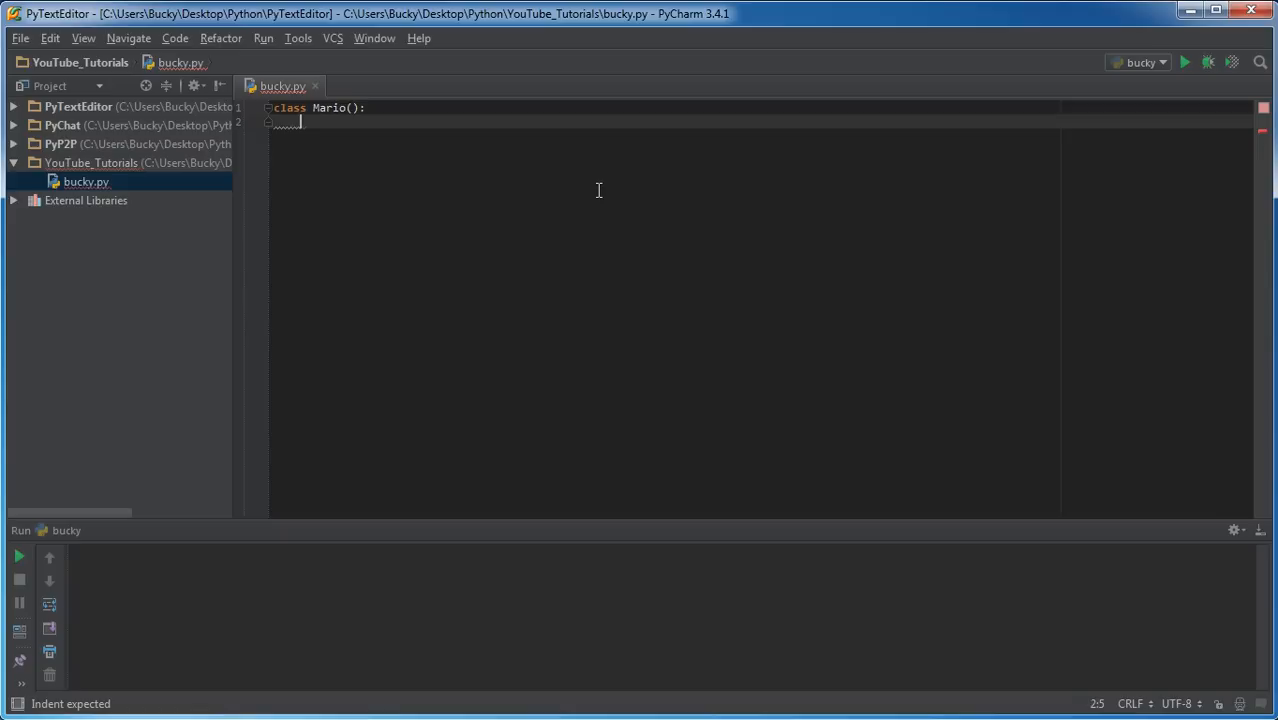
Add a move(self) method that prints 'I am moving!'.
{"action": "type", "text": "def"}
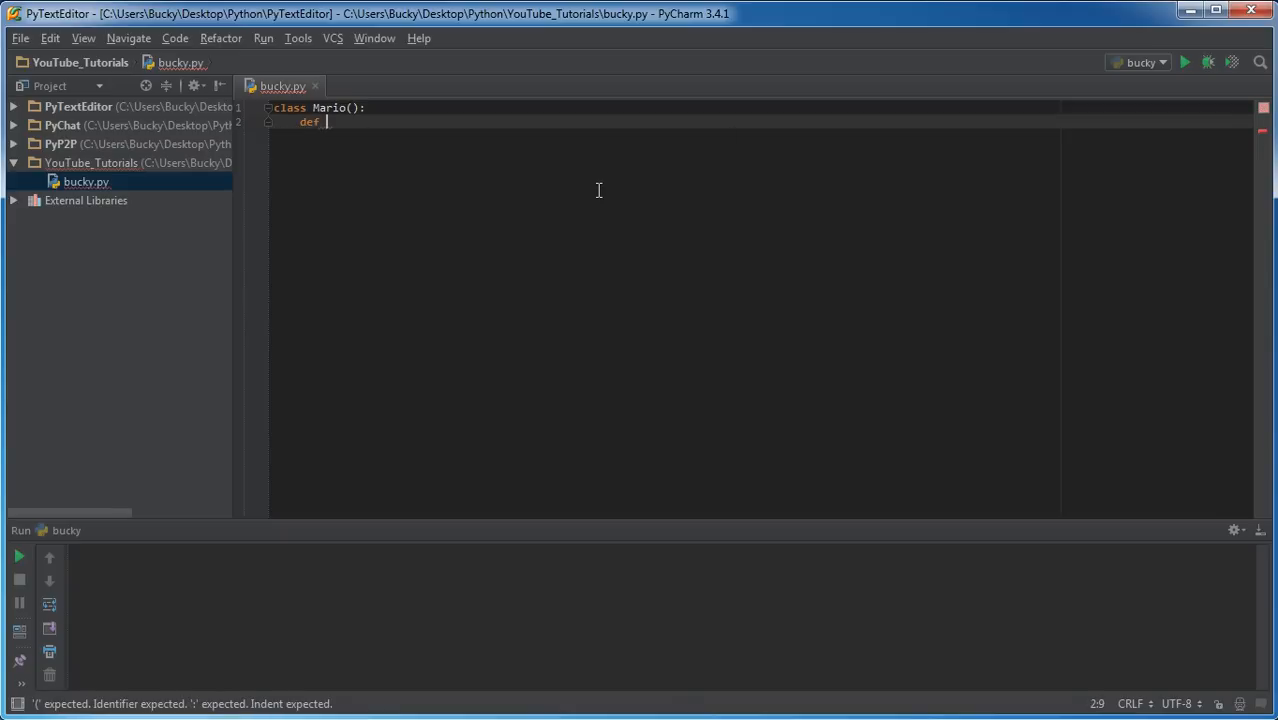
{"action": "type", "text": "move"}
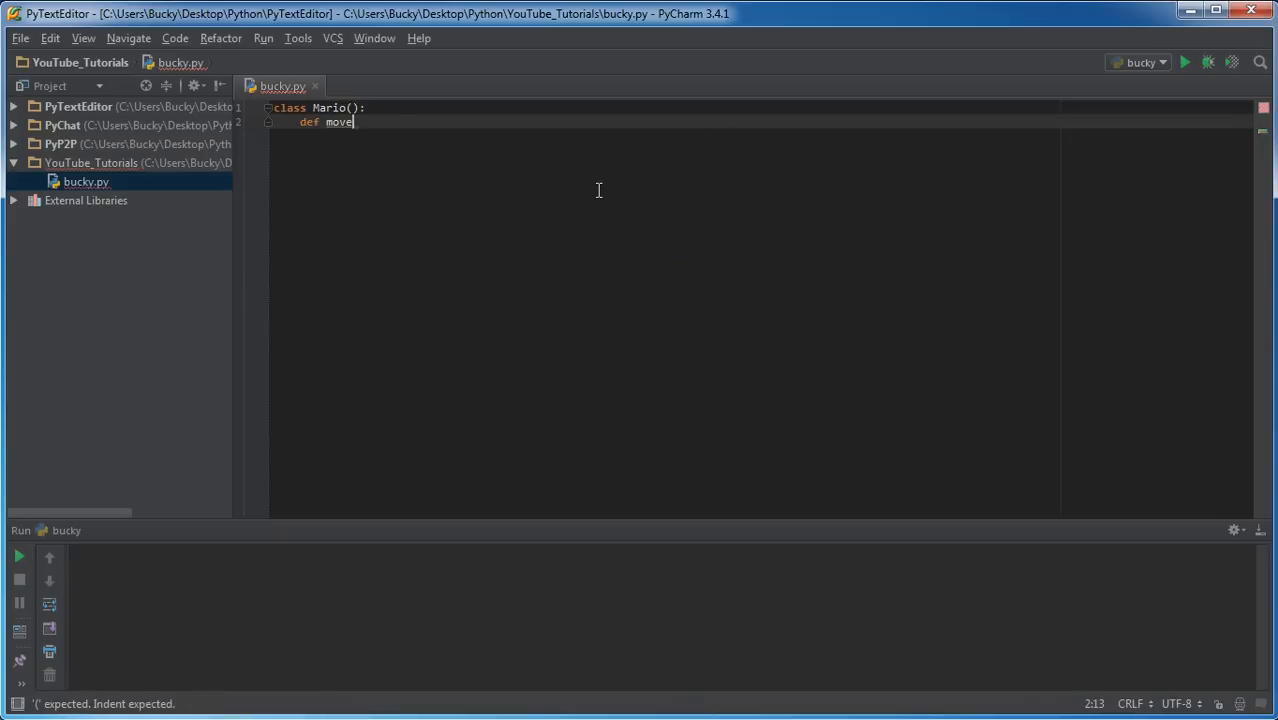
{"action": "type", "text": "(self):"}
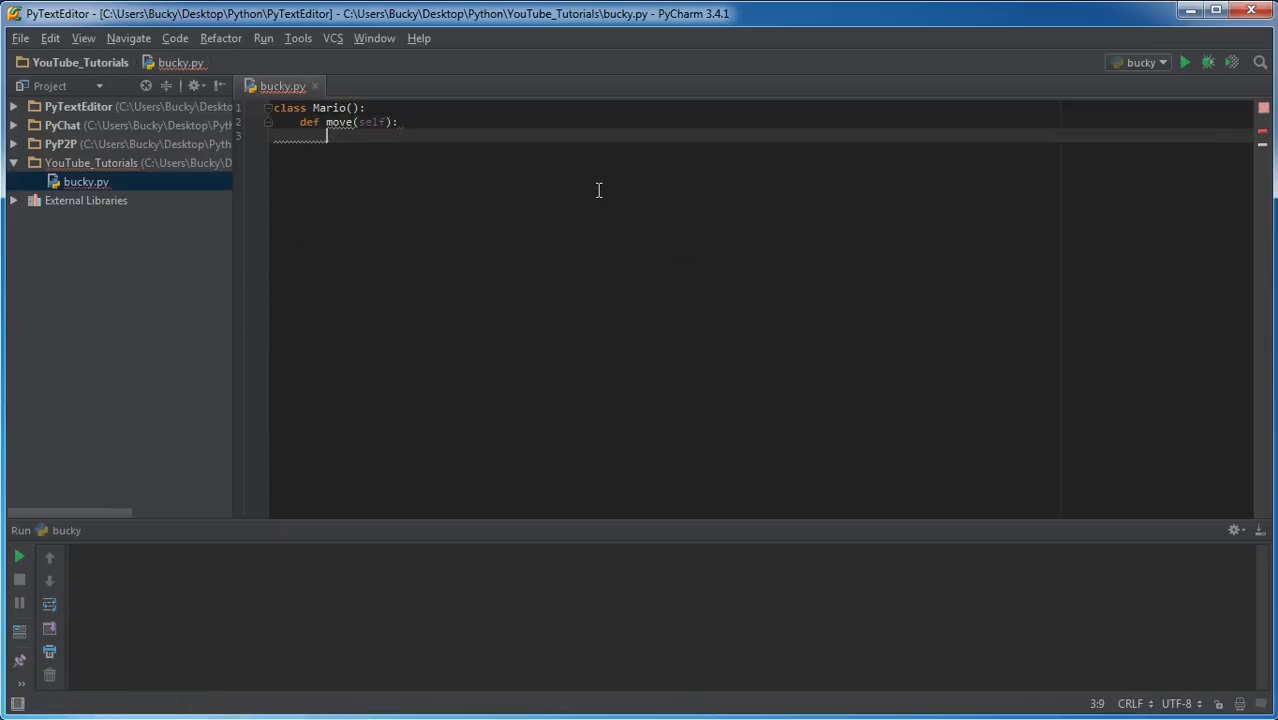
{"action": "type", "text": "print()"}
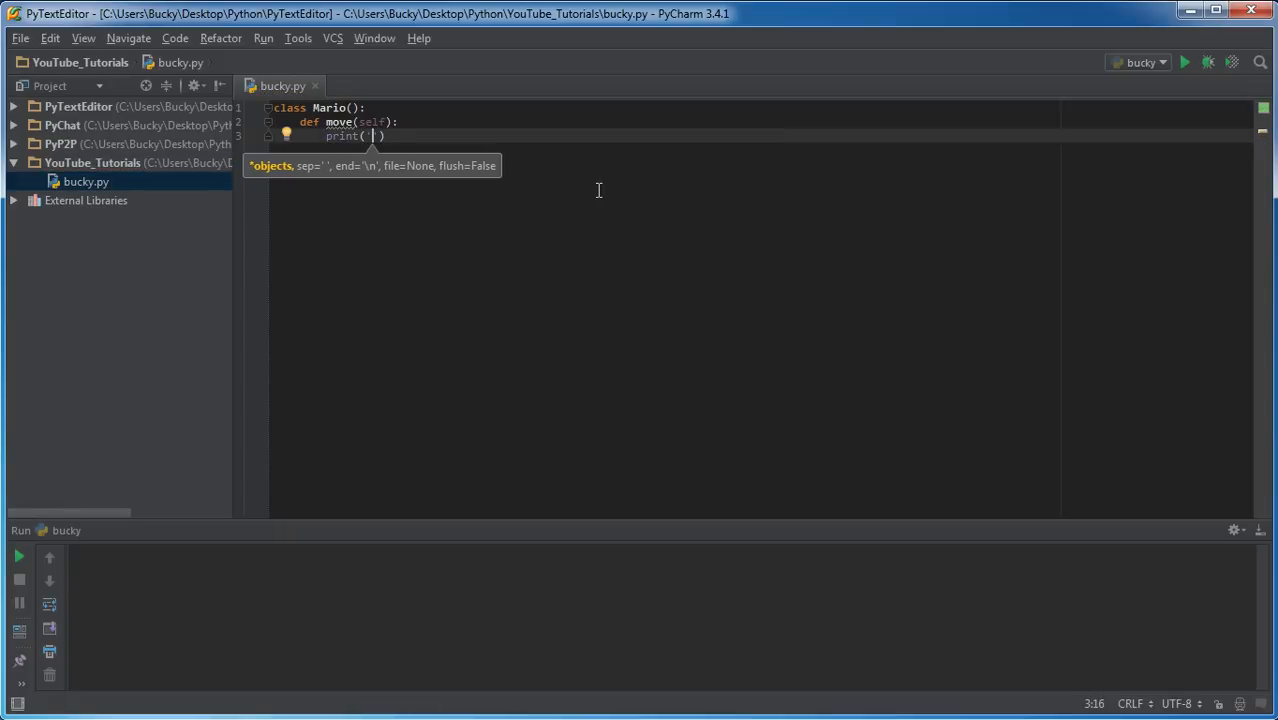
{"action": "type", "text": "I a"}
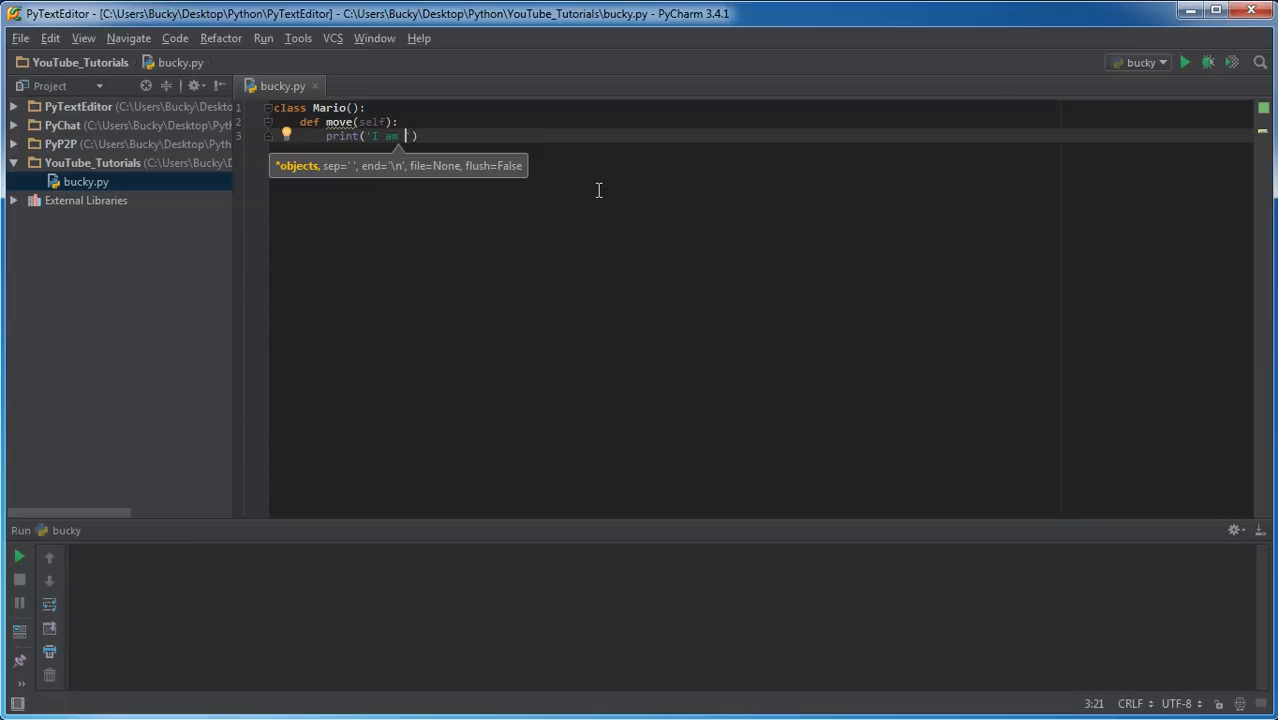
{"action": "type", "text": "moving!"}
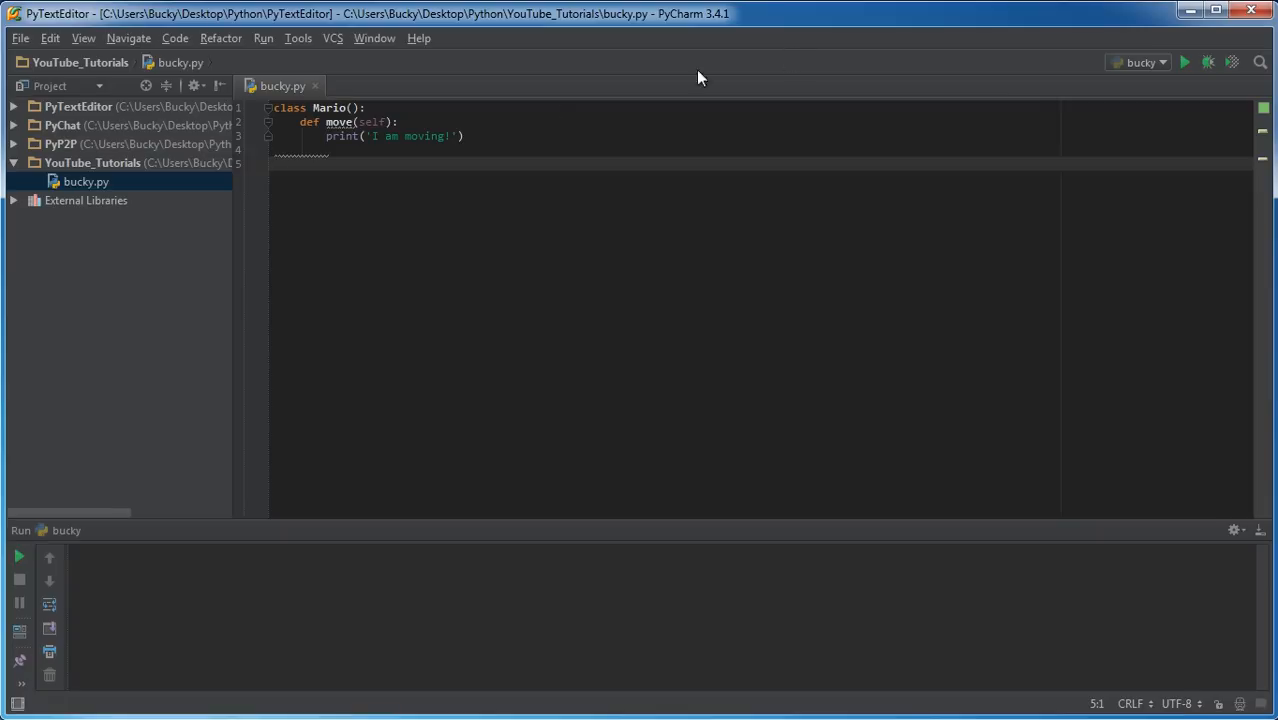
{"action": "mouse_move", "coordinate": [228, 329]}
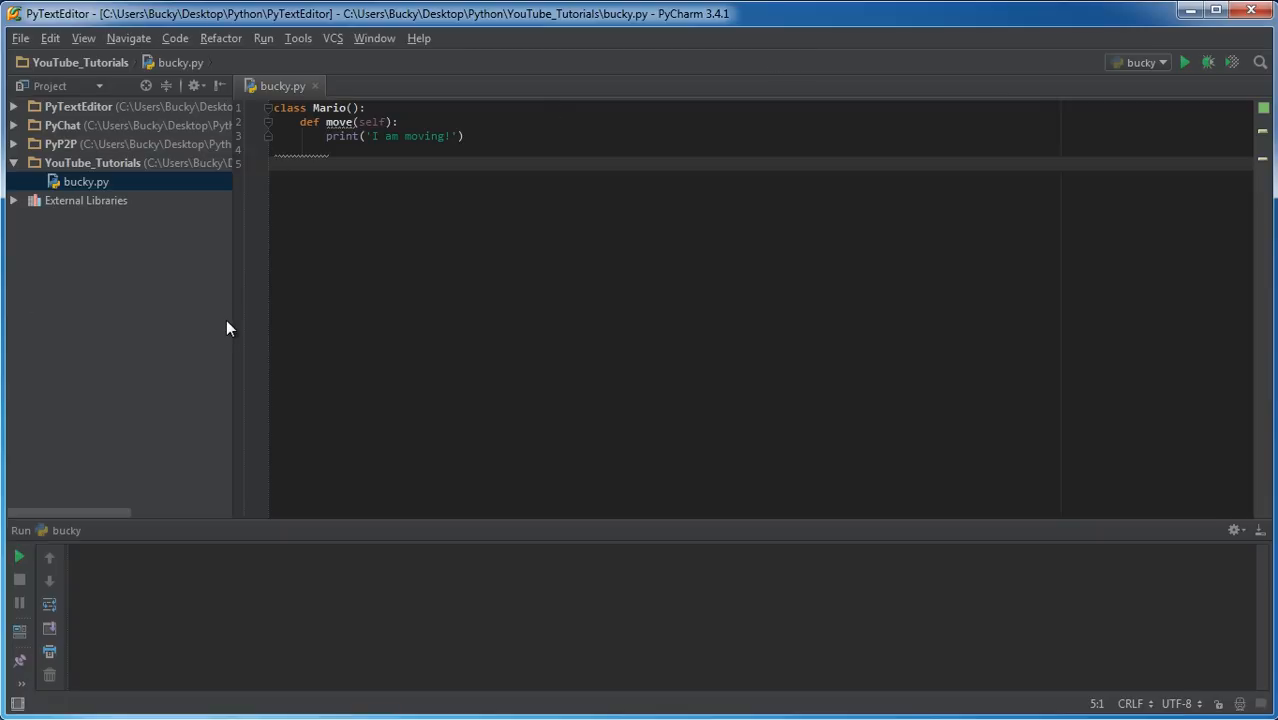
Add class Shroom() below Mario with an eat_shroom(self) method printing 'Now I am big!'.
{"action": "type", "text": "class Shr"}
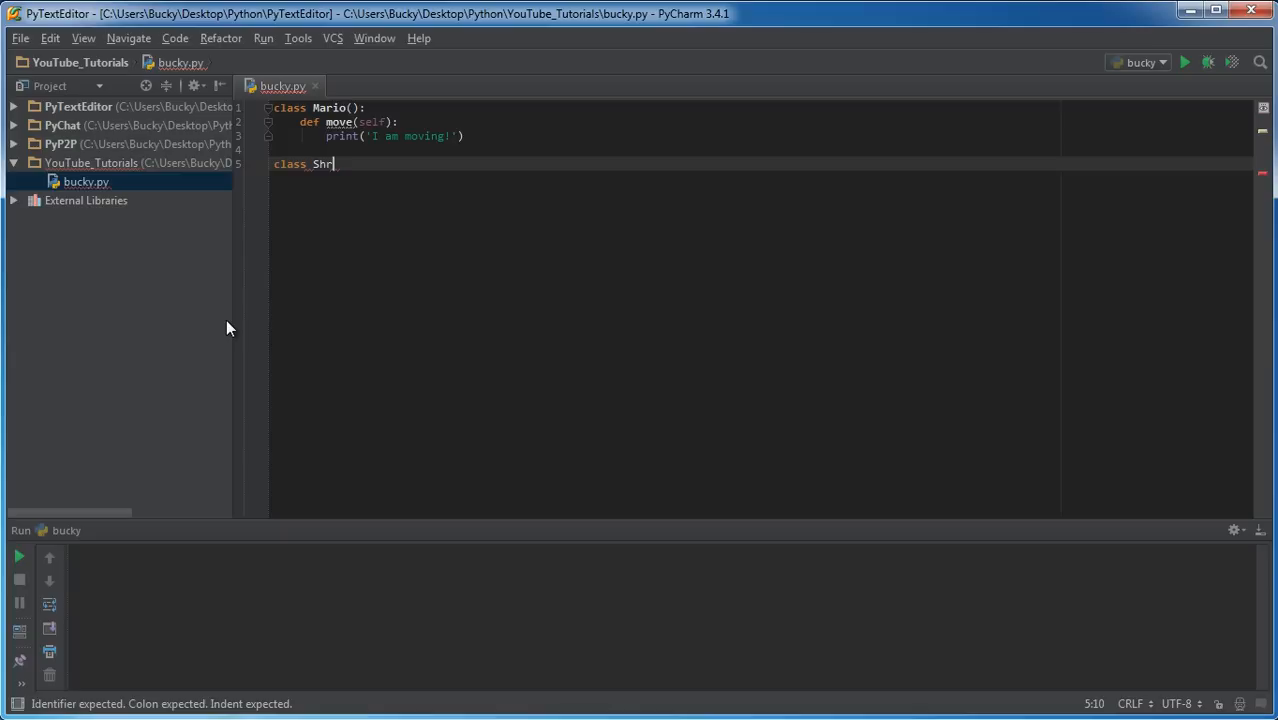
{"action": "type", "text": "oom()"}
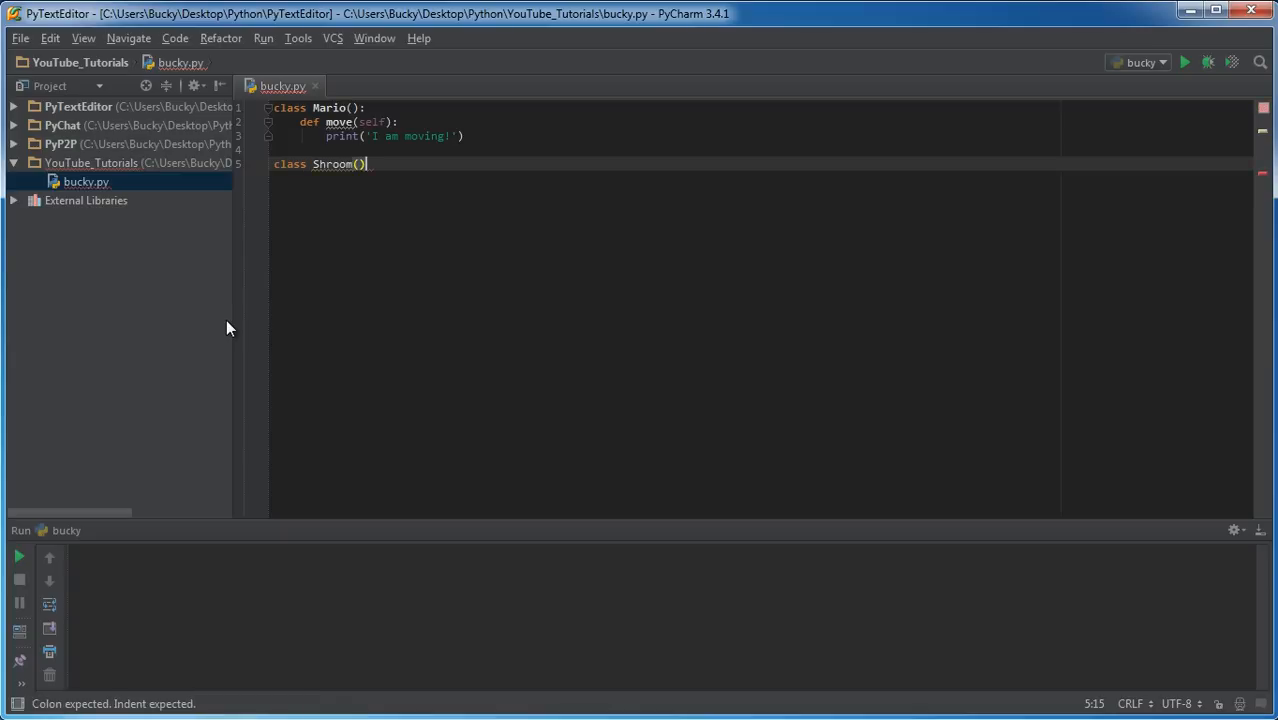
{"action": "key", "text": "Return"}
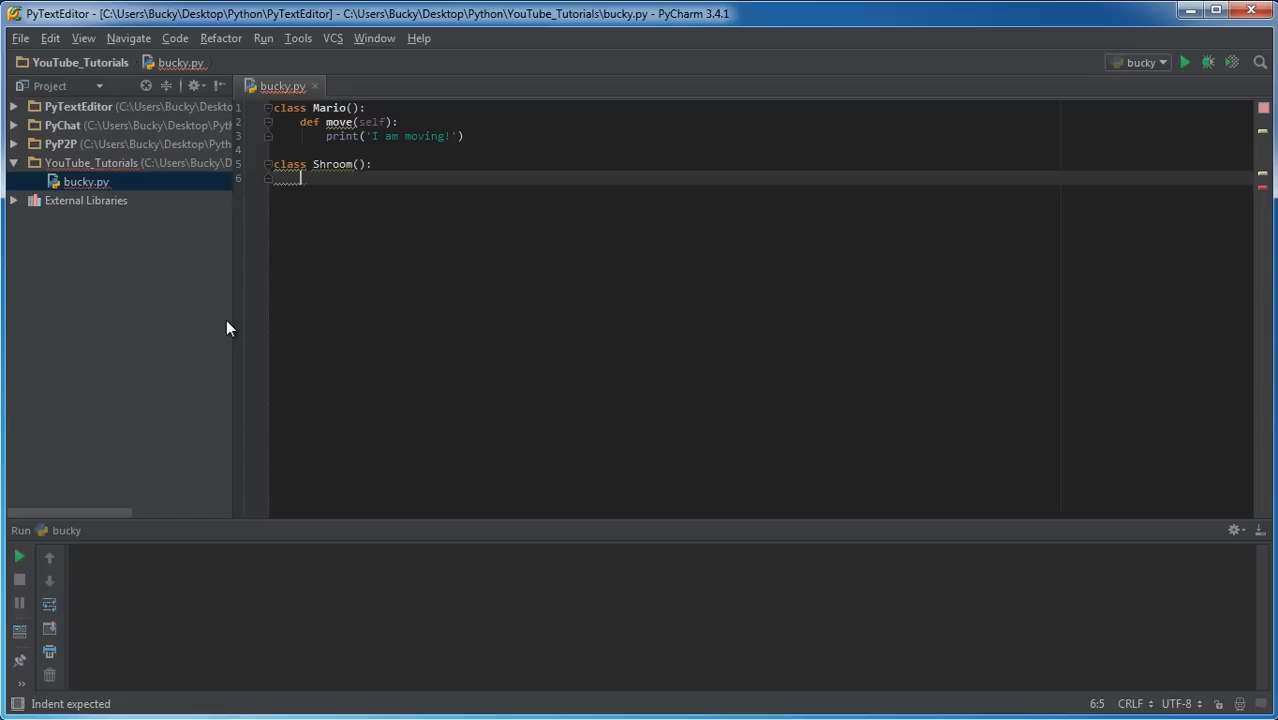
{"action": "type", "text": "def"}
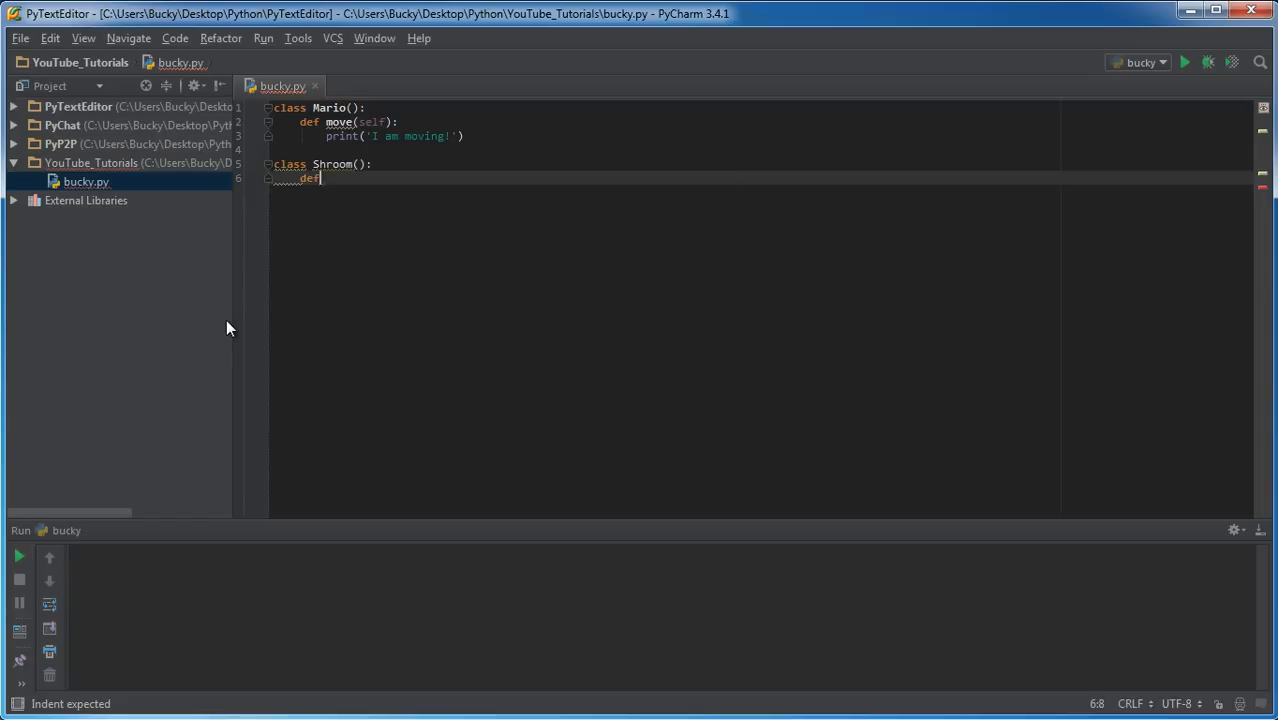
{"action": "type", "text": "eat_shroom"}
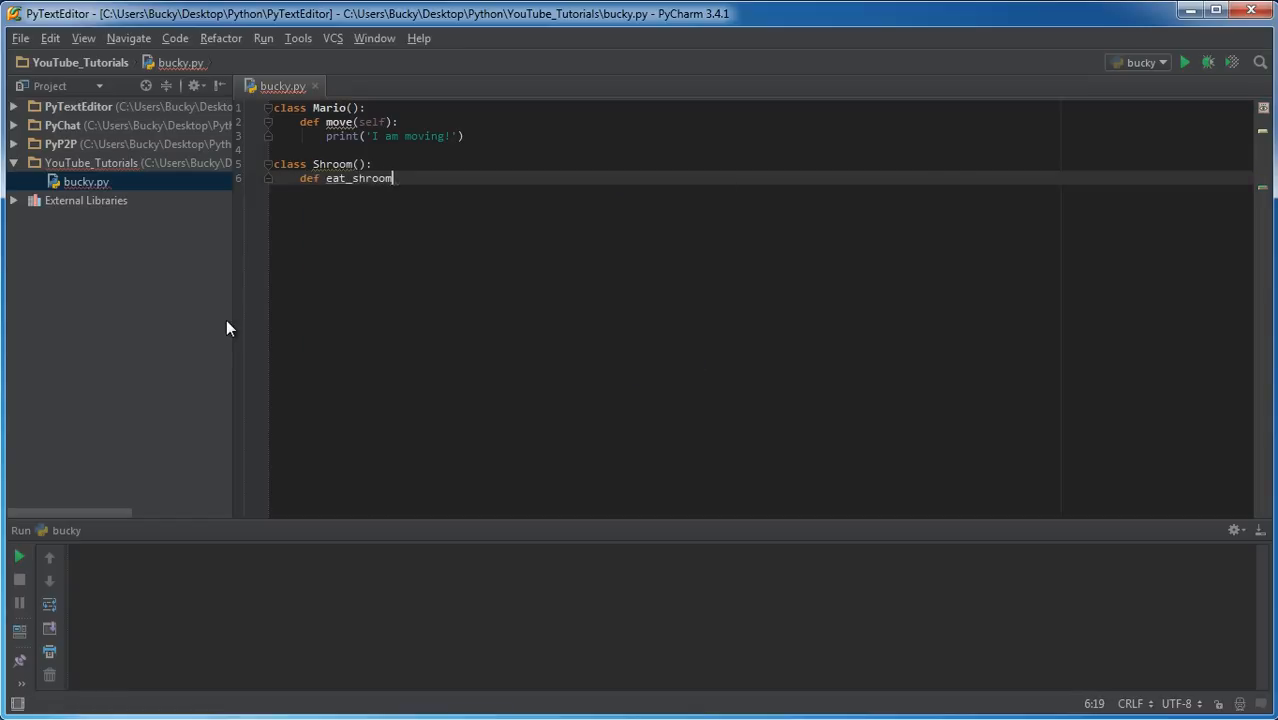
{"action": "type", "text": "(self):"}
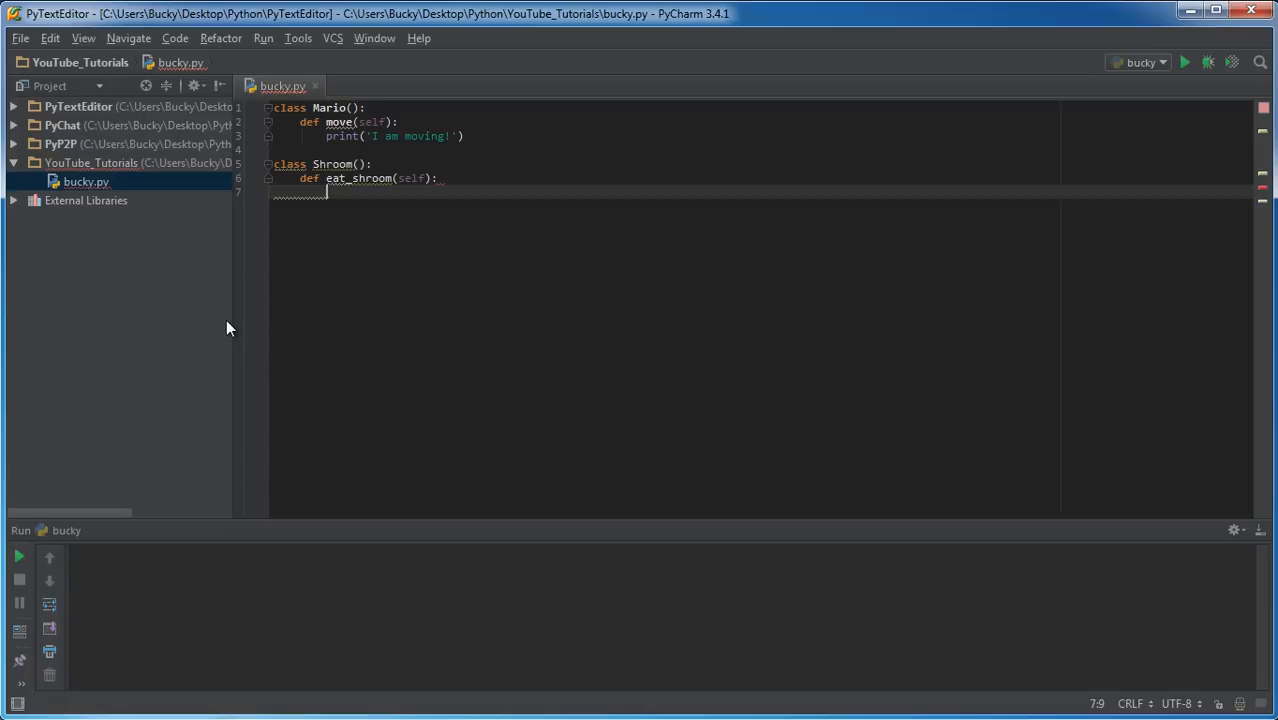
{"action": "type", "text": "print('Now I am big!"}
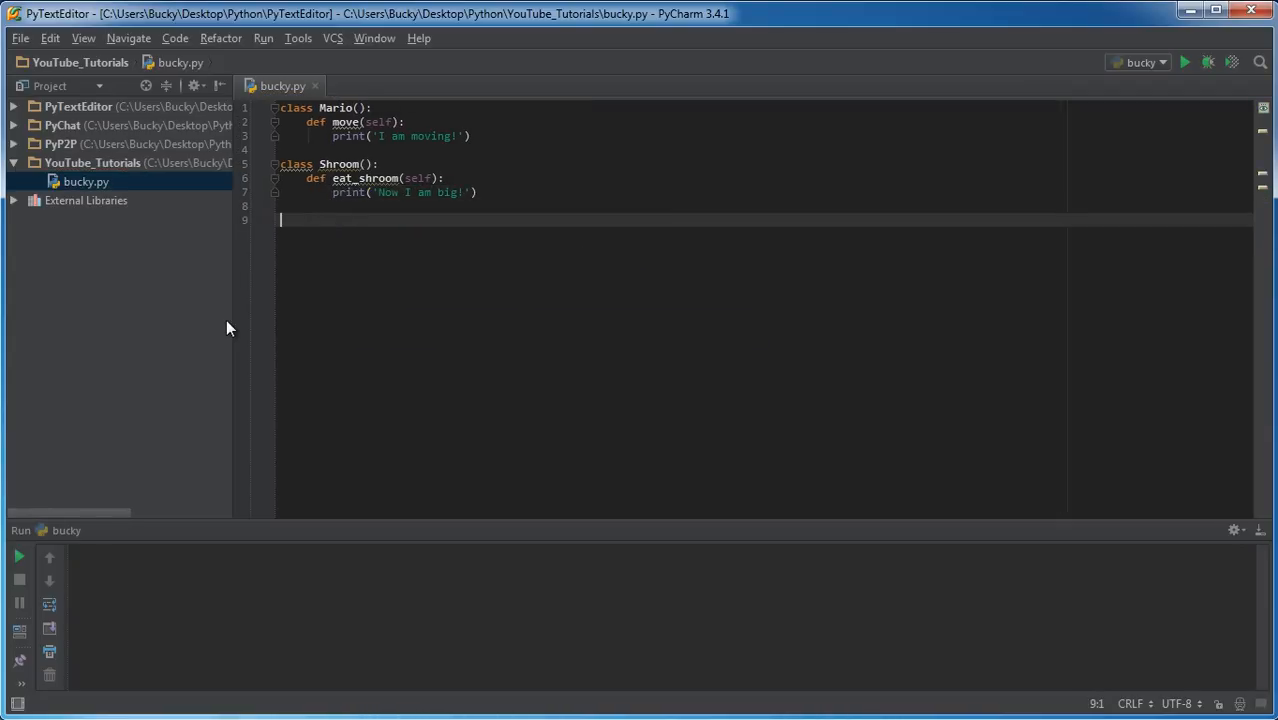
Insert blank lines after the Mario and Shroom headers, between the classes, and at file end.
{"action": "left_click", "coordinate": [355, 149]}
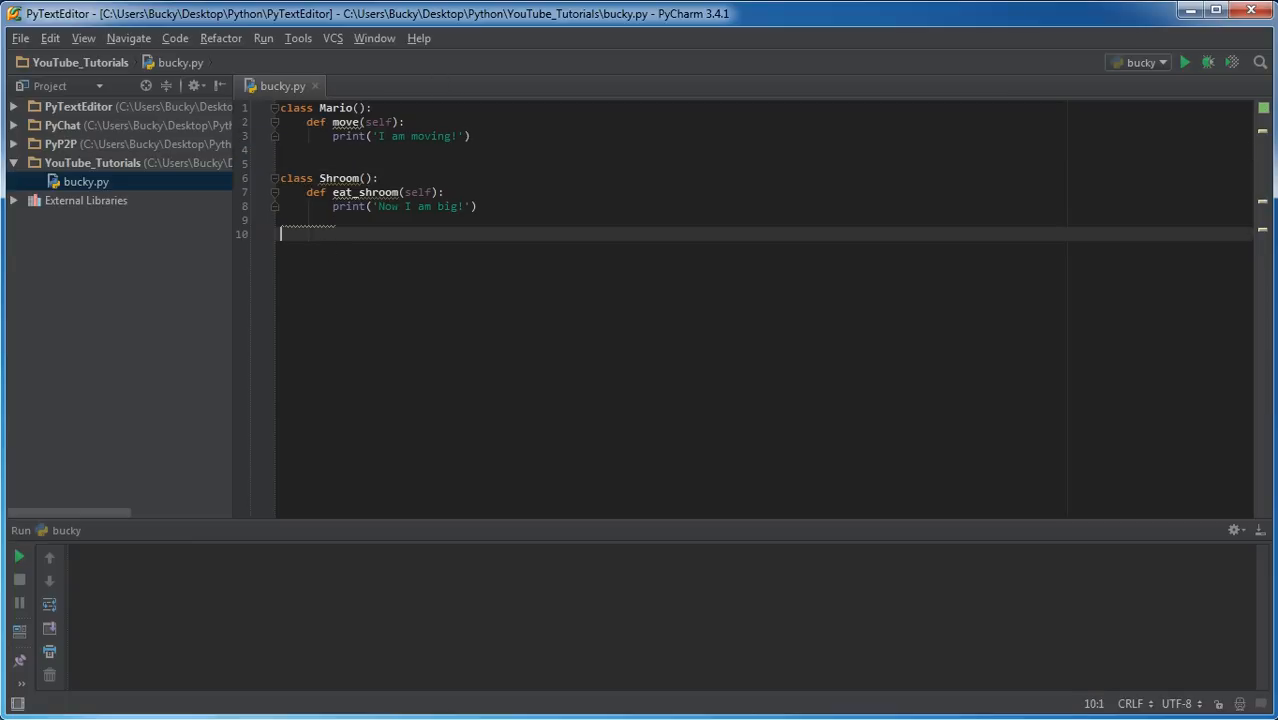
{"action": "left_click", "coordinate": [382, 178]}
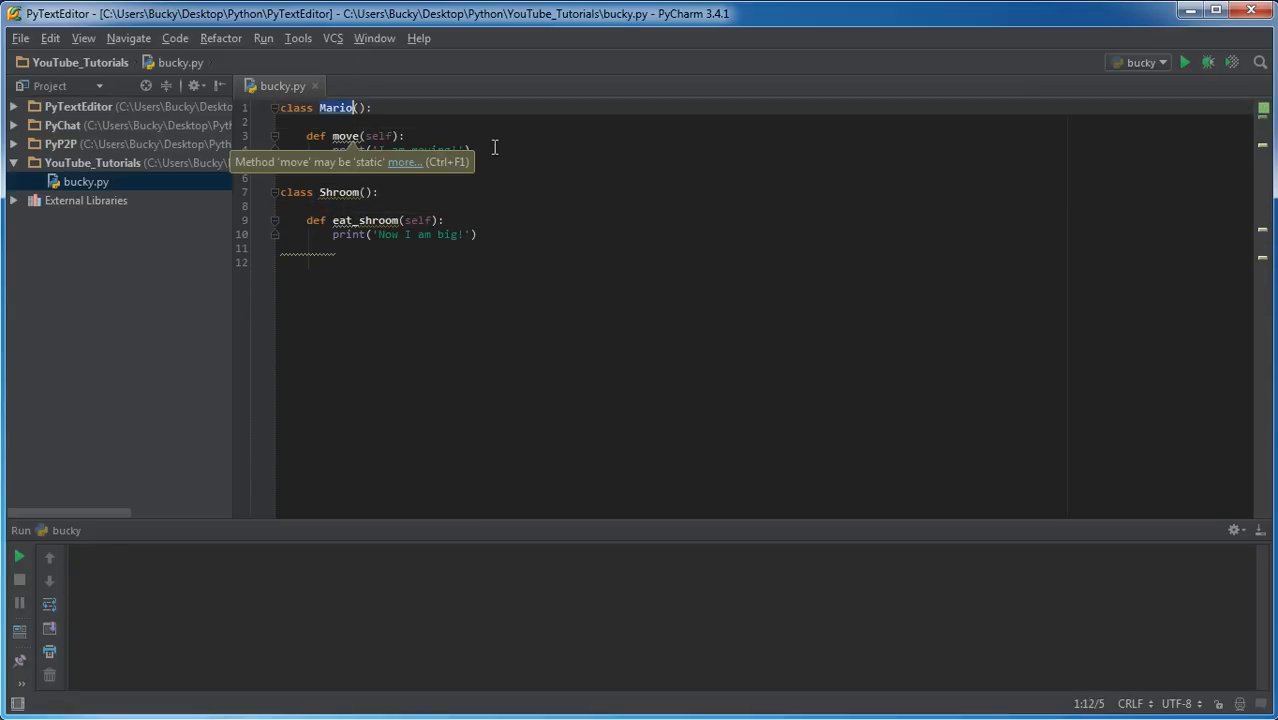
{"action": "left_click", "coordinate": [245, 136]}
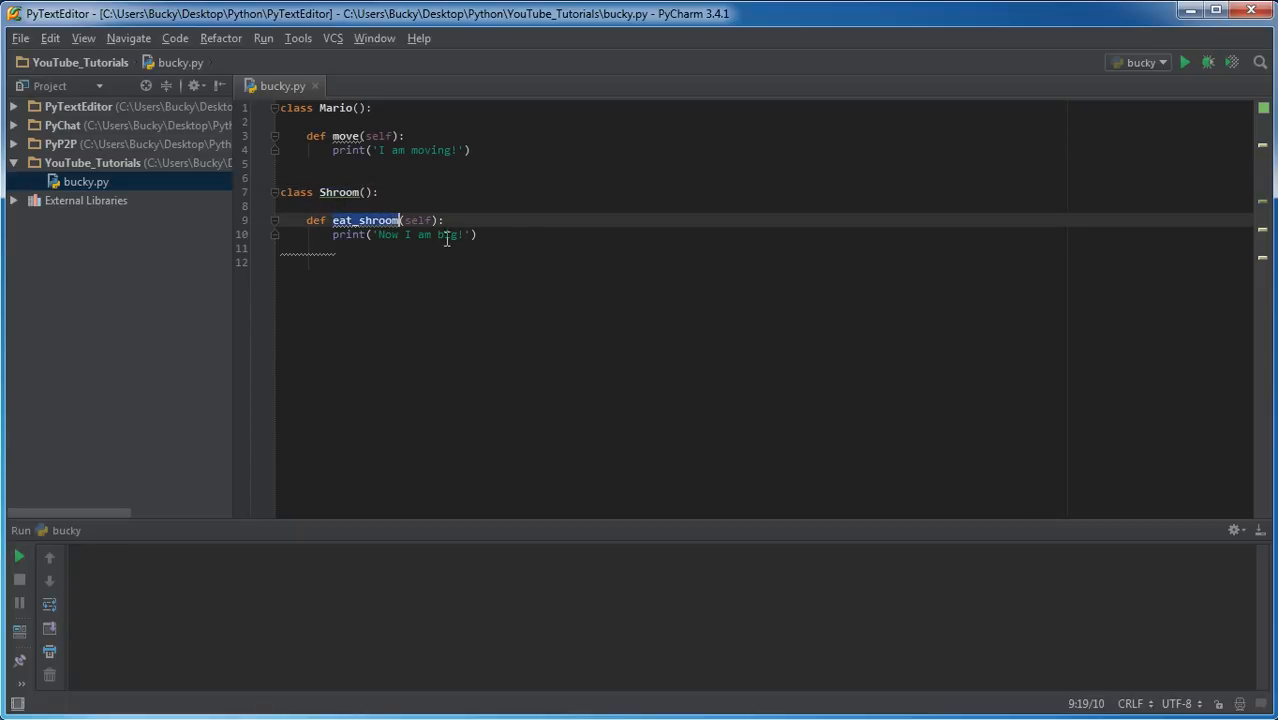
{"action": "left_click", "coordinate": [300, 262]}
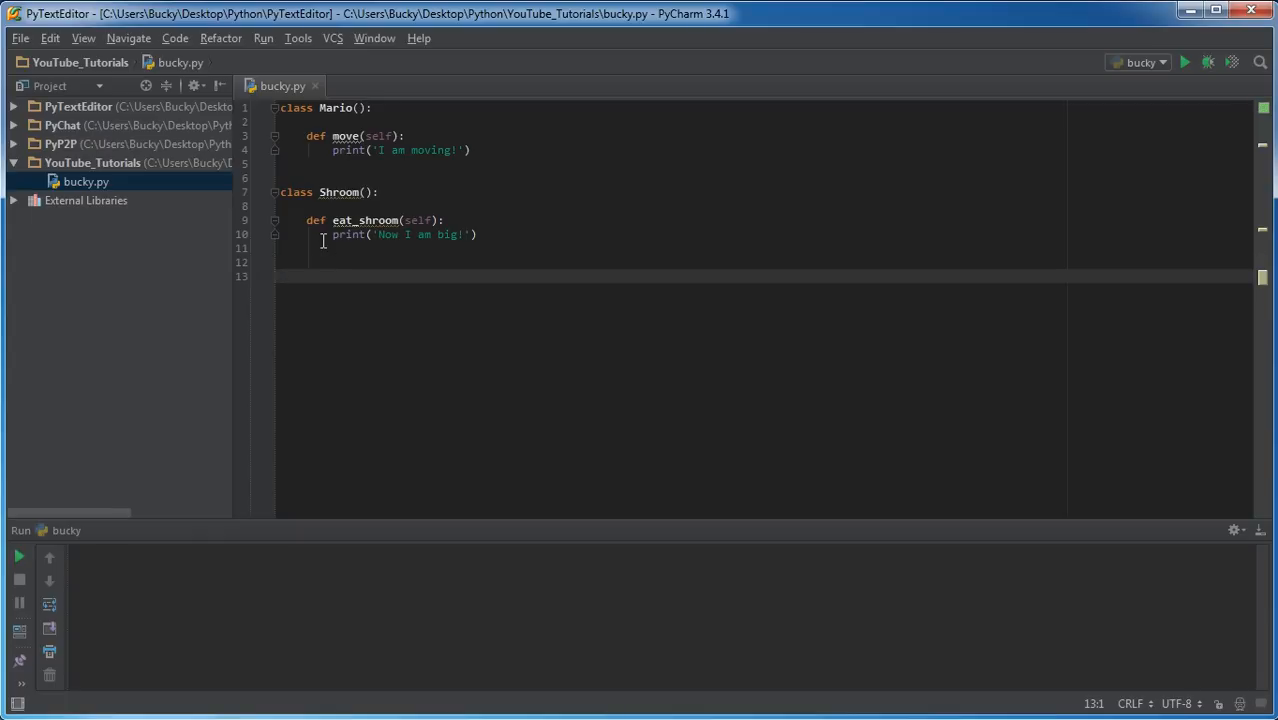
Type the class BigMario() header at the bottom of bucky.py.
{"action": "type", "text": "class"}
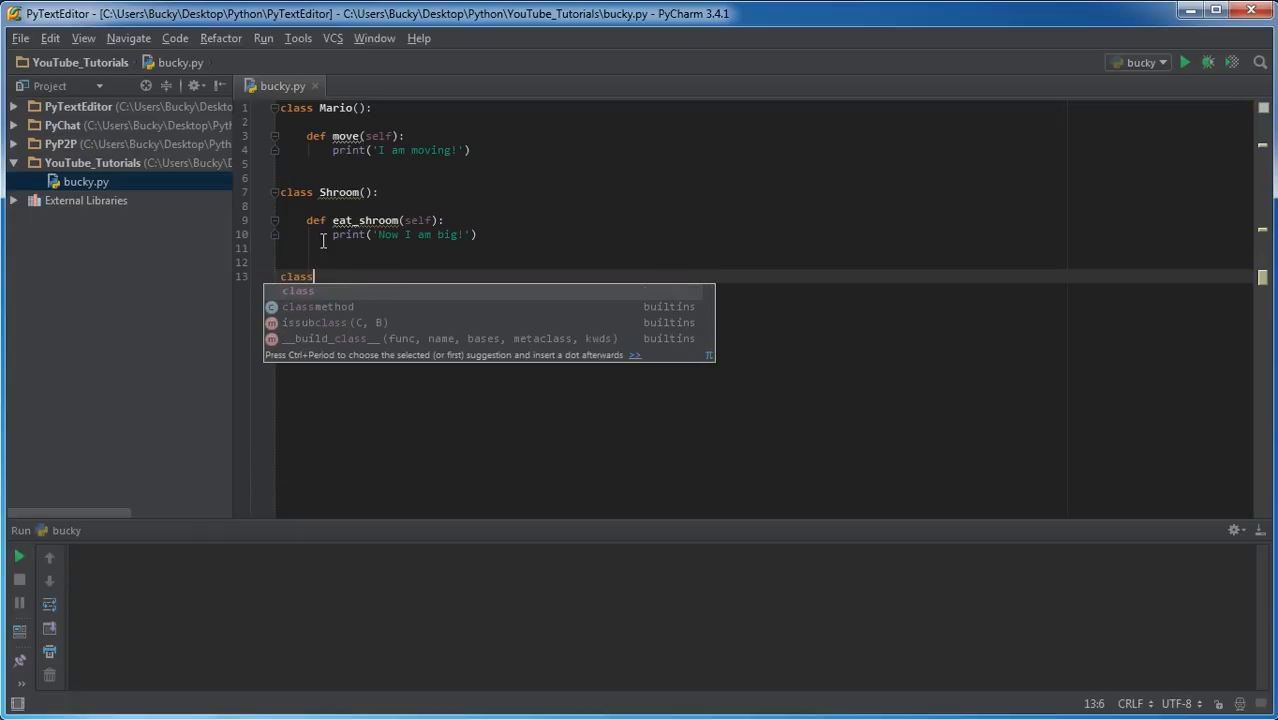
{"action": "type", "text": "BigM"}
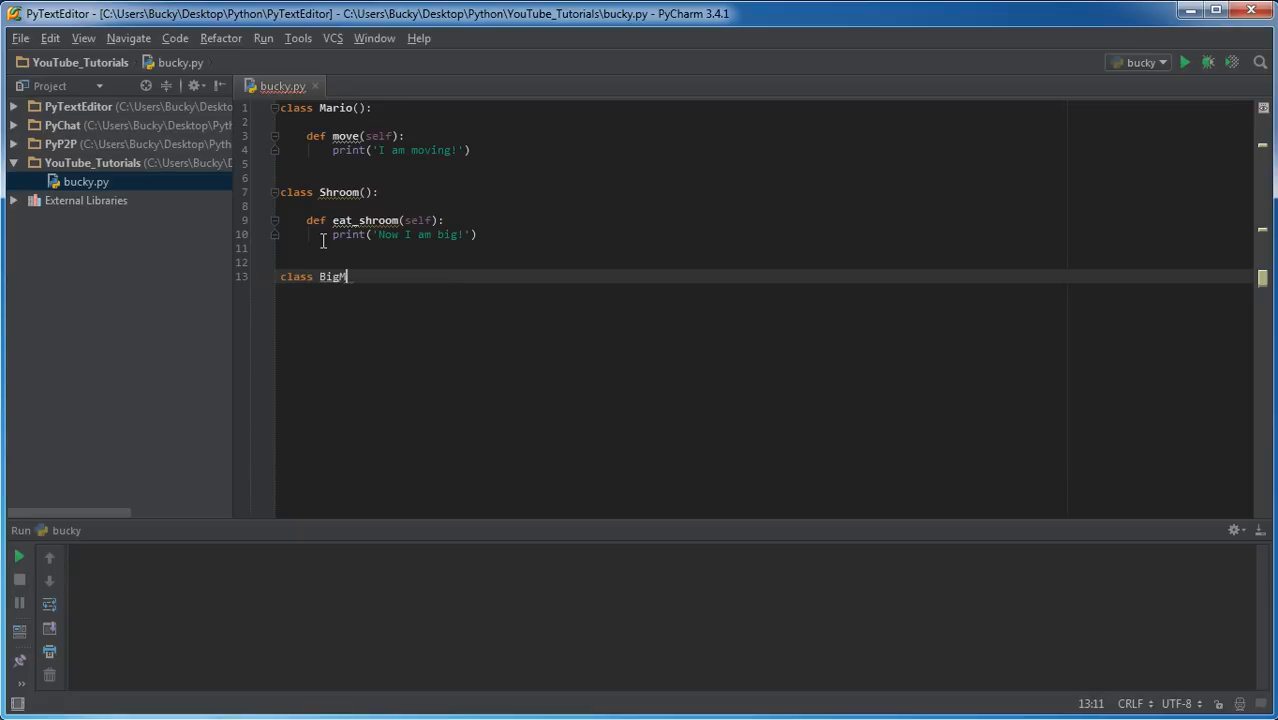
{"action": "type", "text": "ario"}
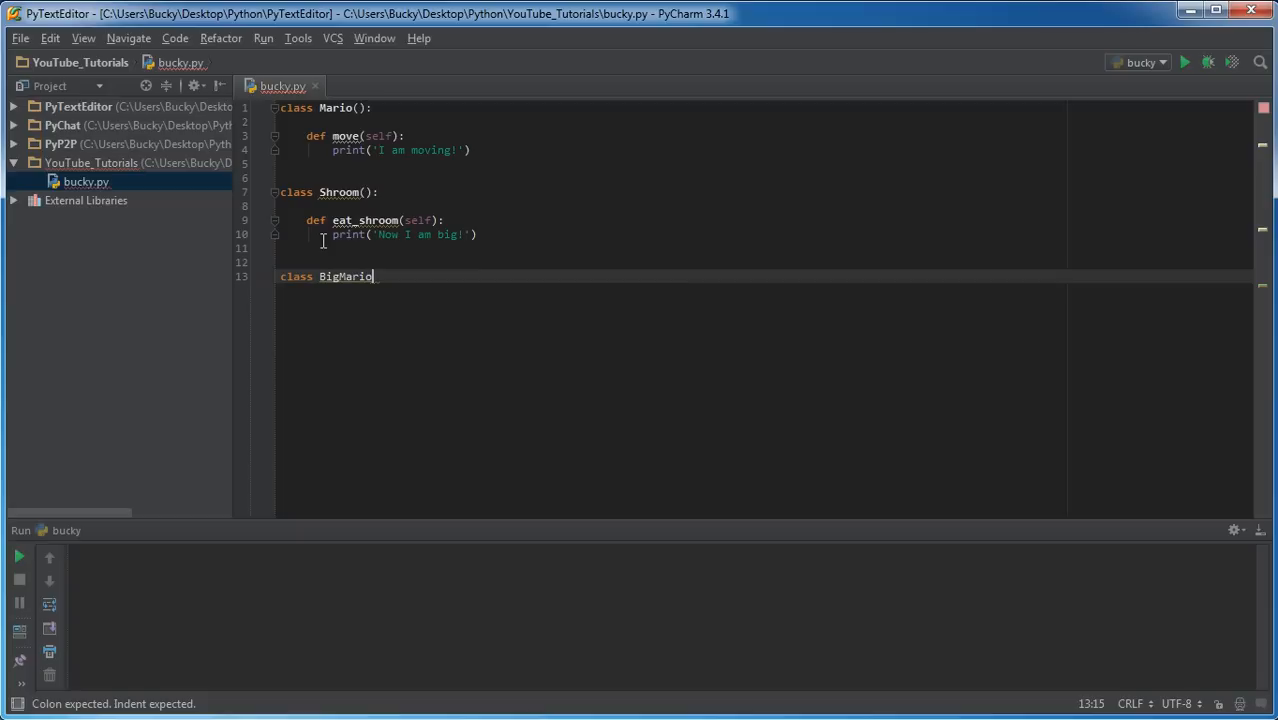
{"action": "type", "text": "():"}
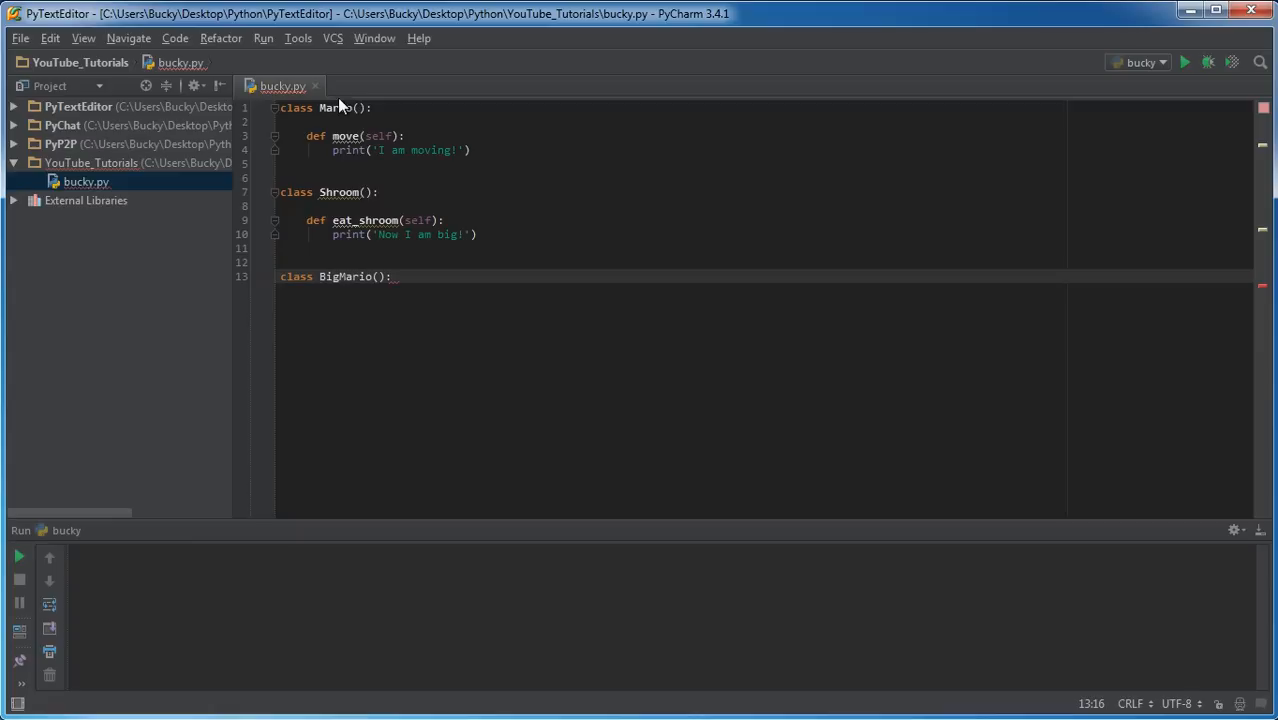
{"action": "mouse_move", "coordinate": [468, 263]}
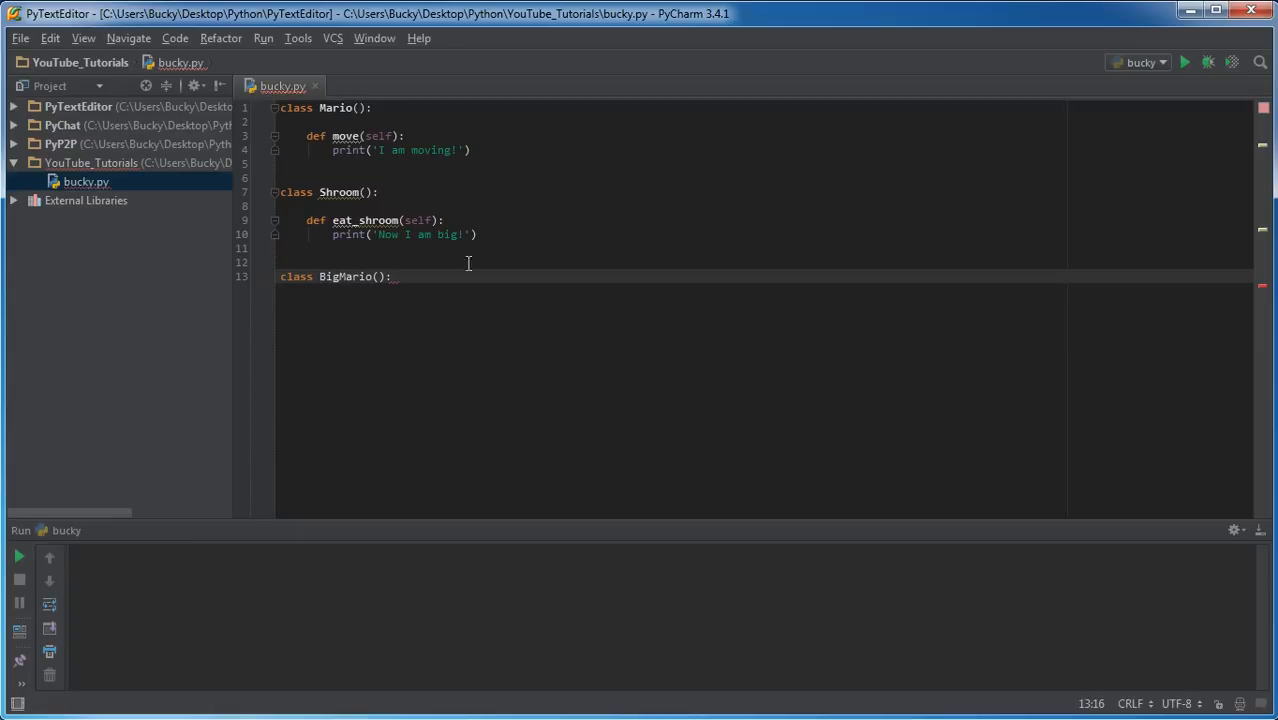
{"action": "mouse_move", "coordinate": [640, 428]}
{"action": "type", "text": "Mario, Shroom"}
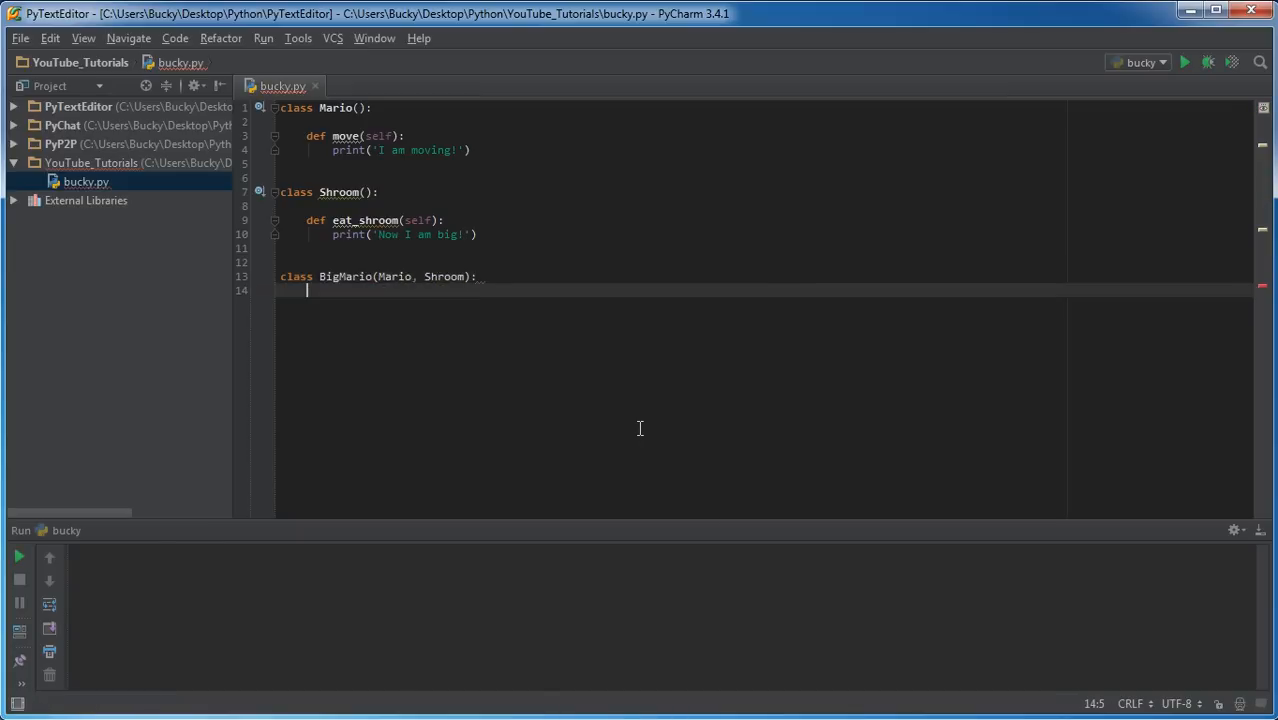
Add a new line below the BigMario header and prepare its indented body line.
{"action": "key", "text": "enter"}
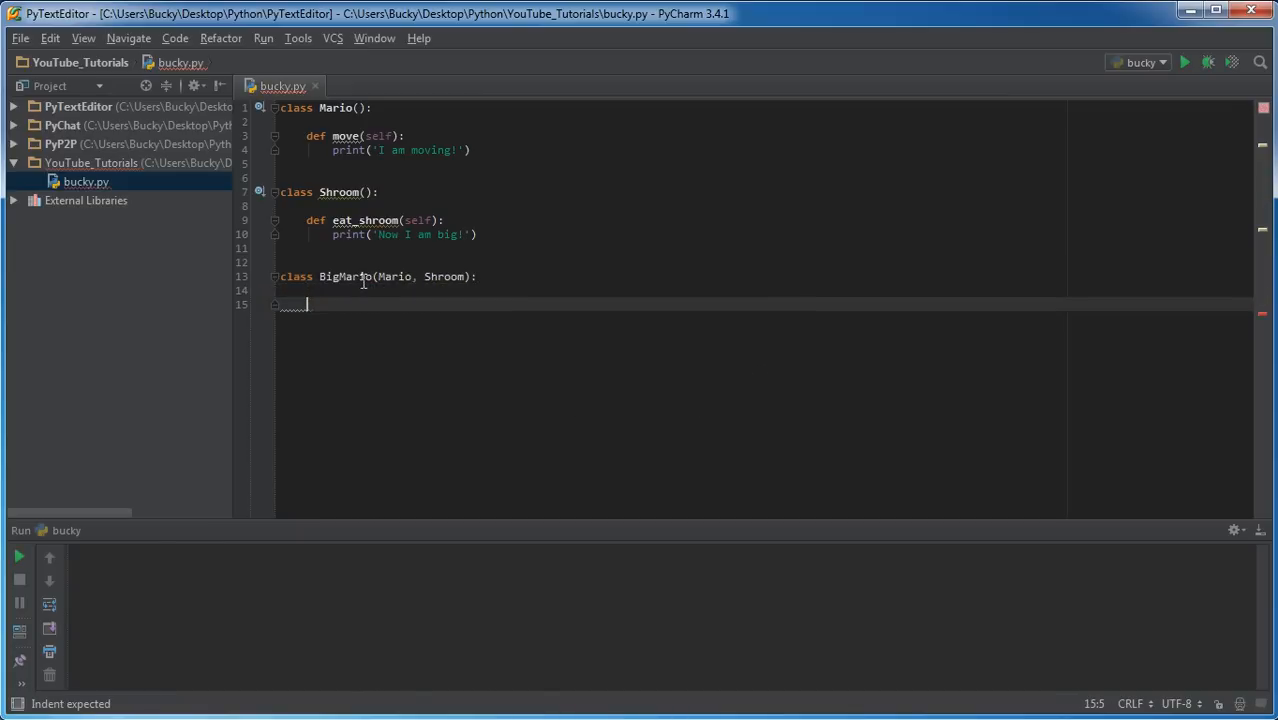
{"action": "double_click", "coordinate": [355, 276]}
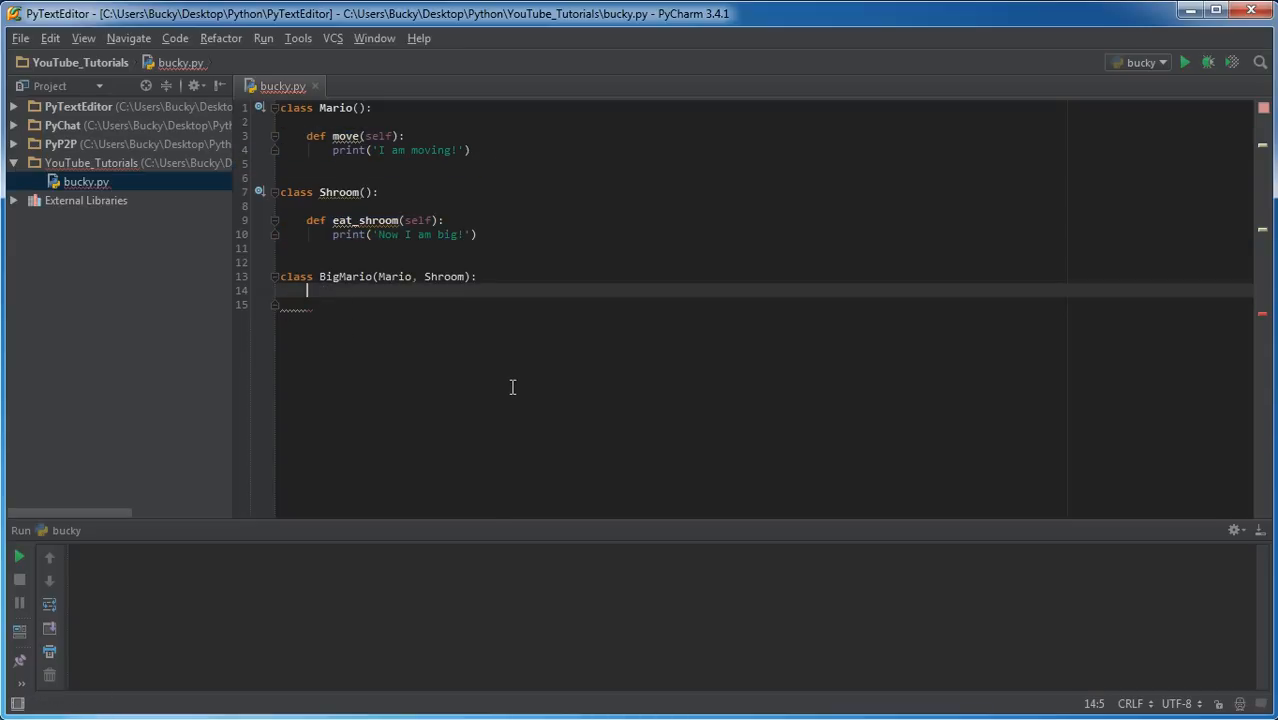
{"action": "key", "text": "backspace"}
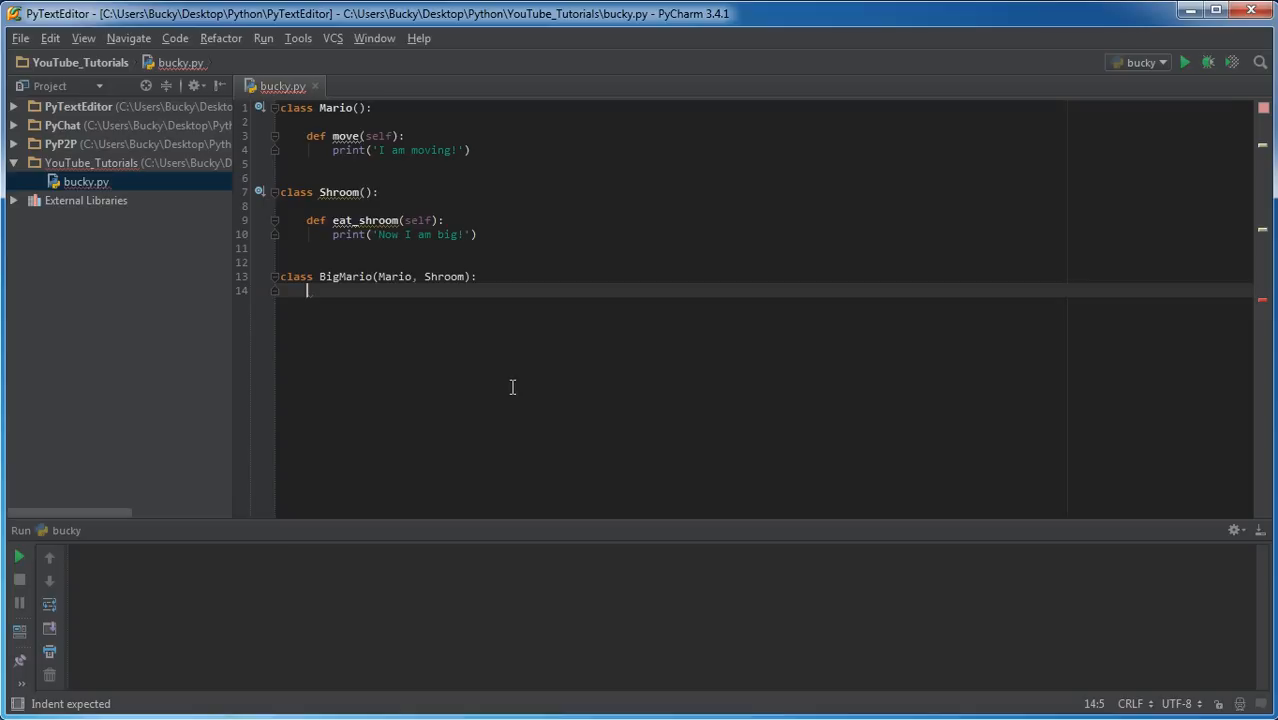
{"action": "mouse_move", "coordinate": [348, 270]}
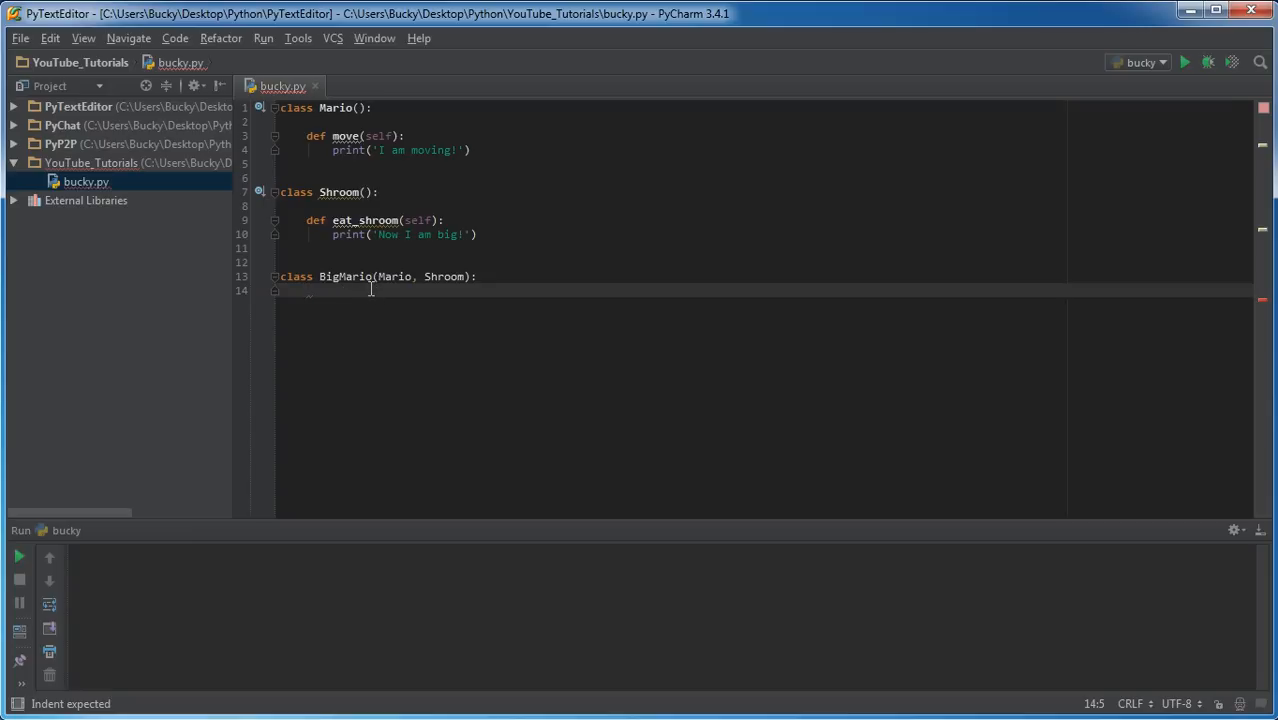
{"action": "mouse_move", "coordinate": [330, 333]}
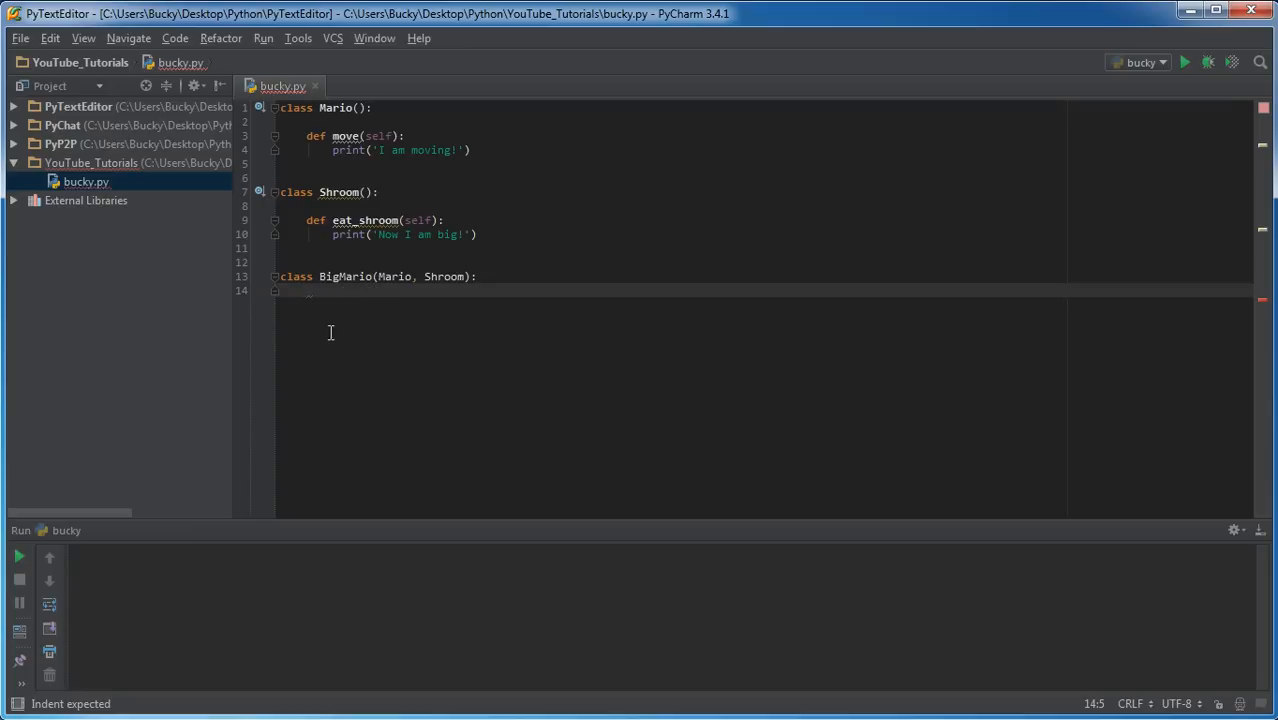
{"action": "mouse_move", "coordinate": [311, 311]}
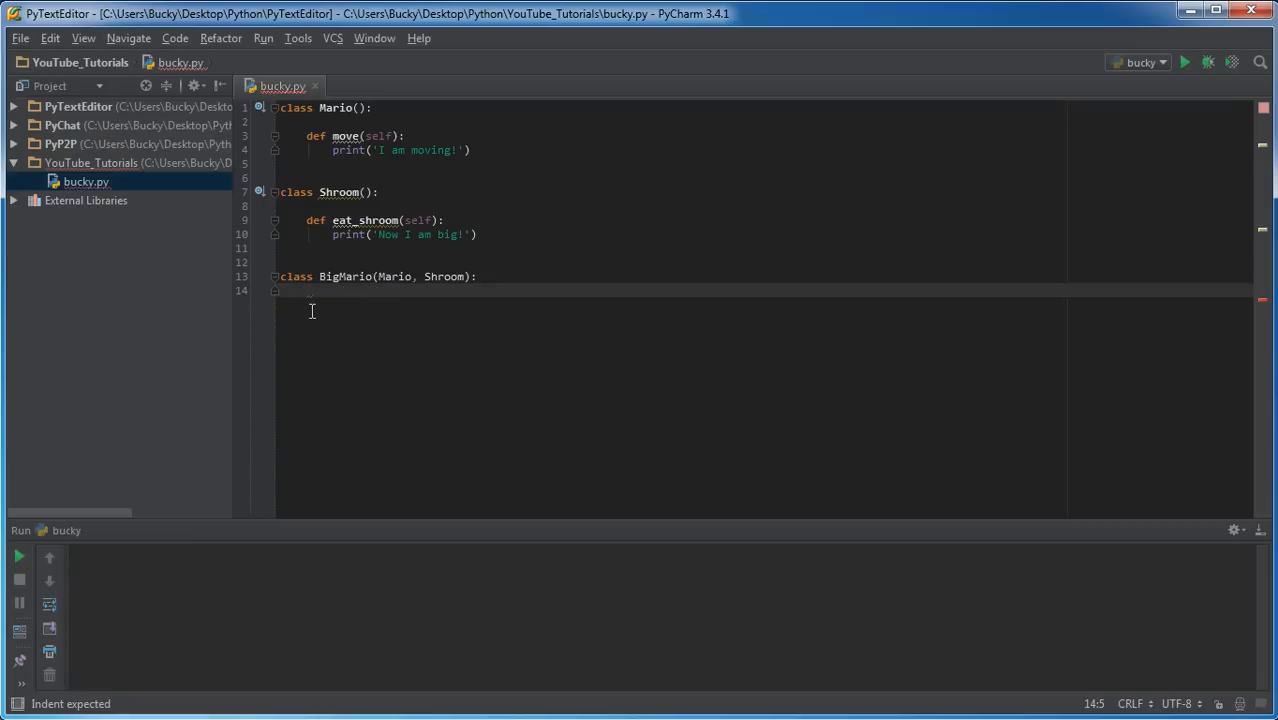
{"action": "mouse_move", "coordinate": [403, 361]}
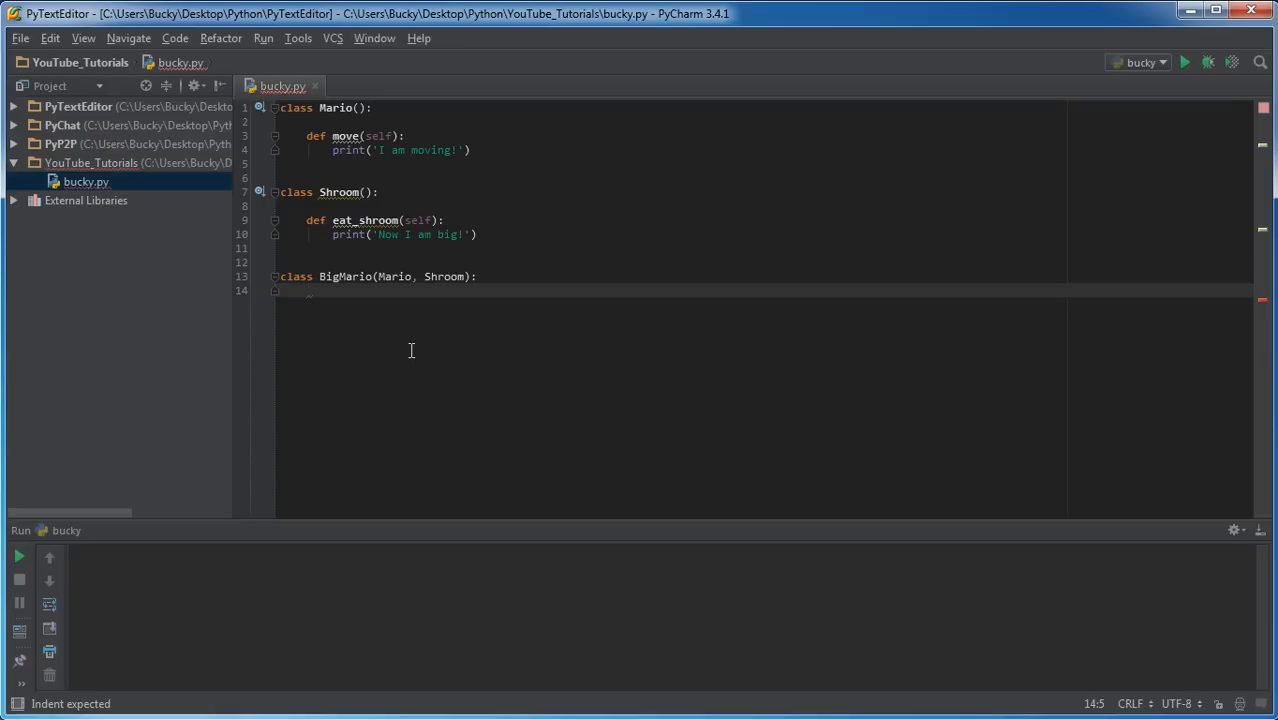
Write pass as the only statement in the BigMario body.
{"action": "type", "text": "pass"}
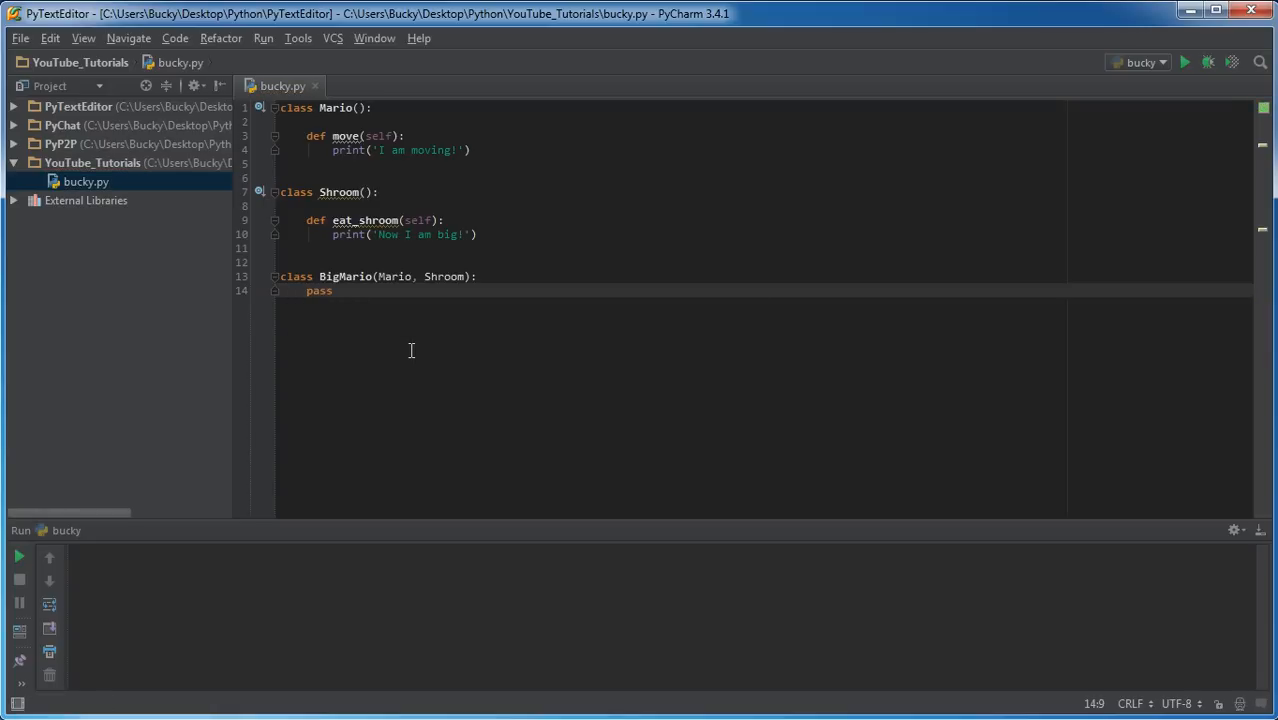
{"action": "left_click", "coordinate": [330, 291]}
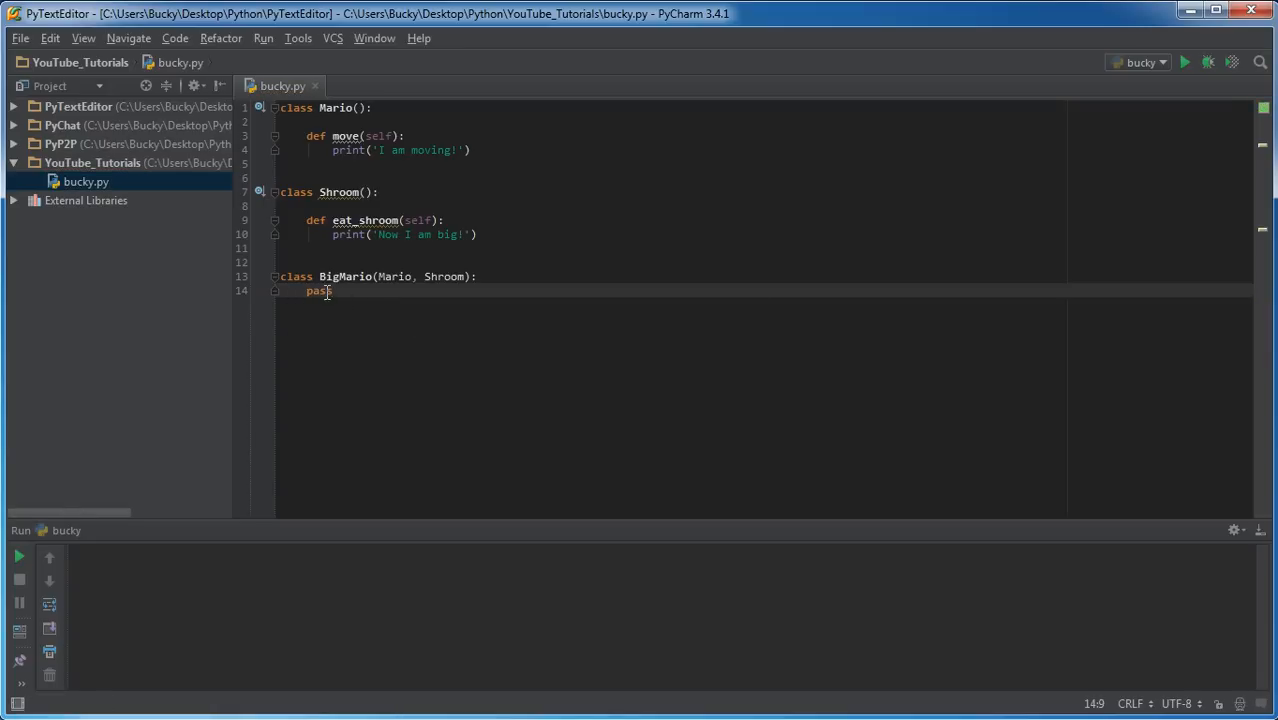
{"action": "mouse_move", "coordinate": [402, 294]}
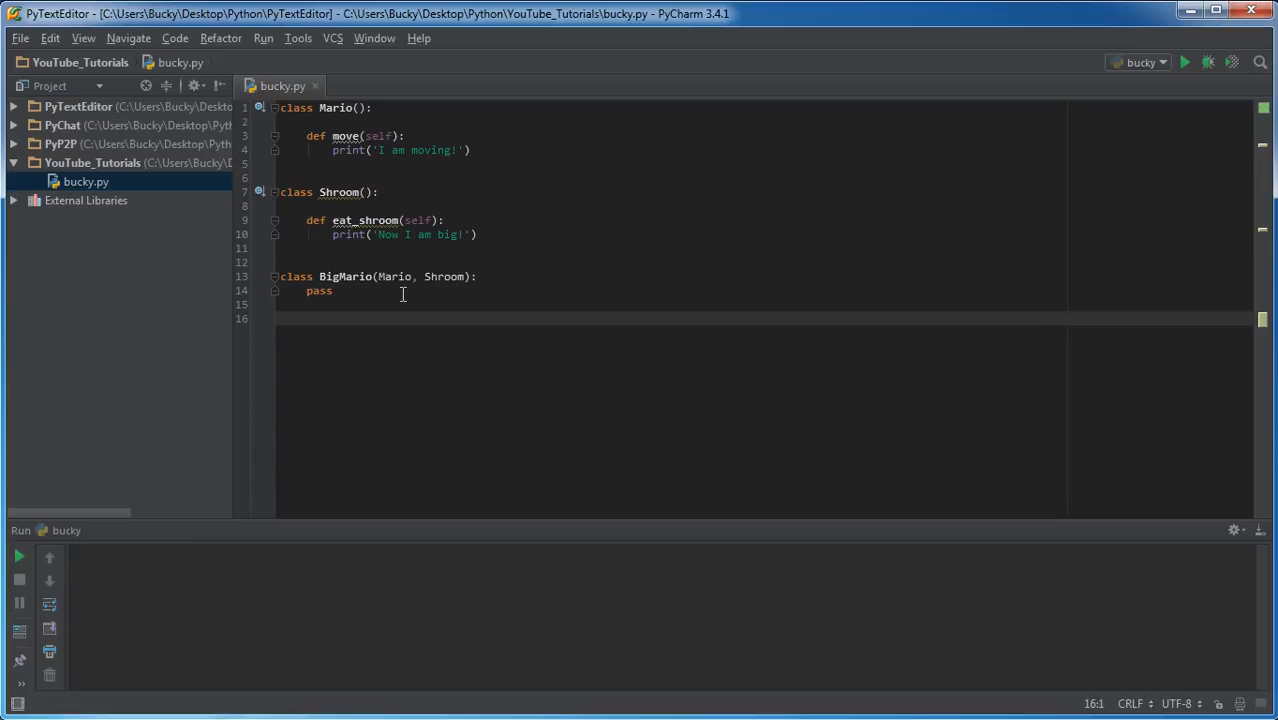
{"action": "mouse_move", "coordinate": [318, 291]}
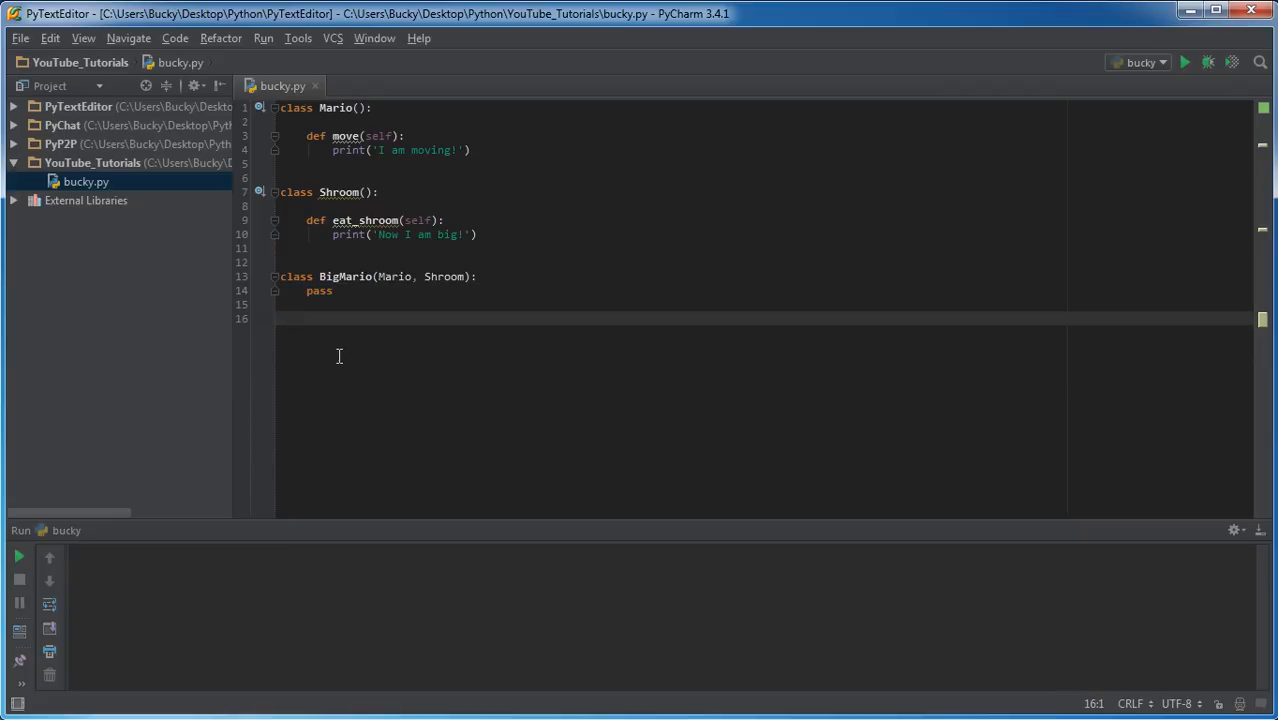
{"action": "mouse_move", "coordinate": [505, 147]}
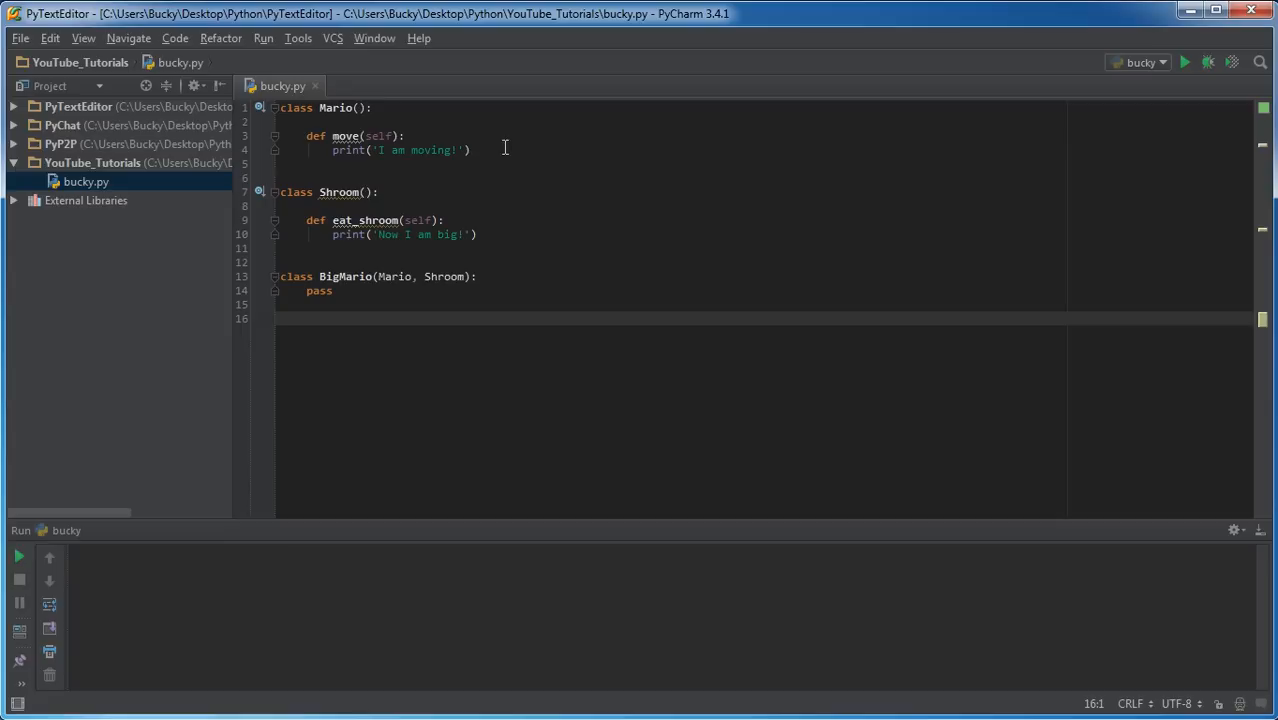
{"action": "mouse_move", "coordinate": [315, 334]}
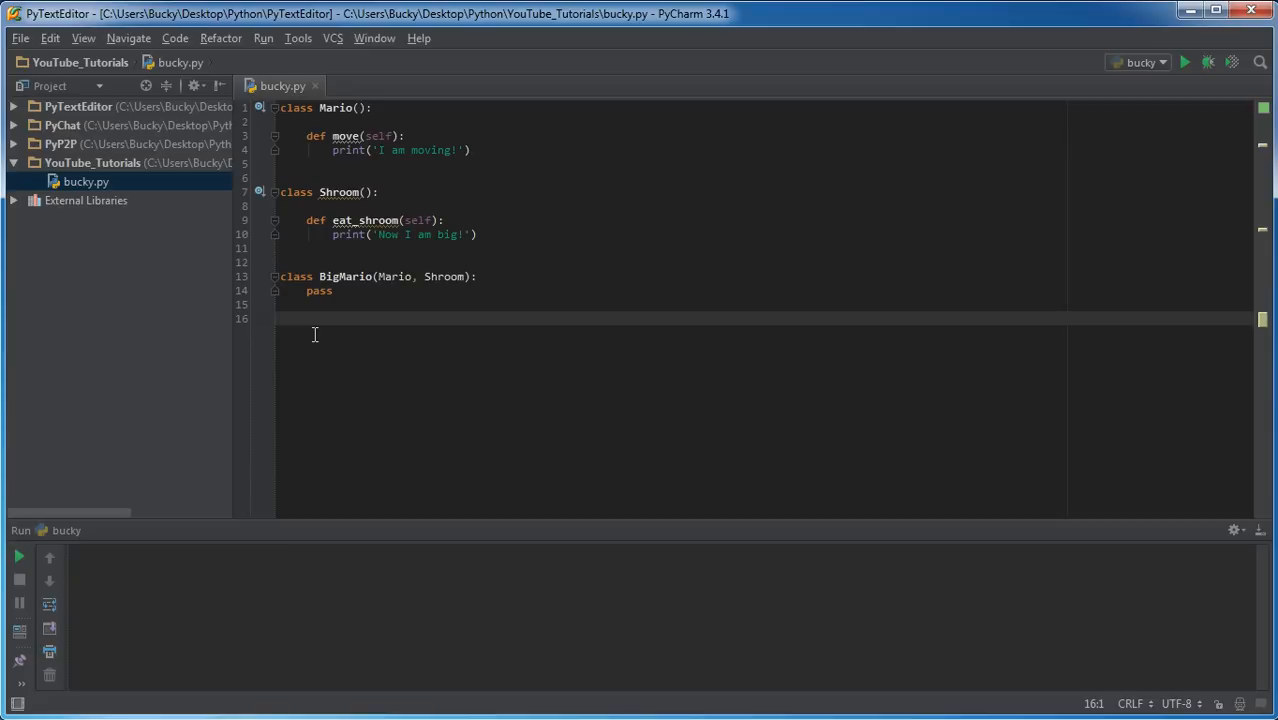
{"action": "mouse_move", "coordinate": [315, 343]}
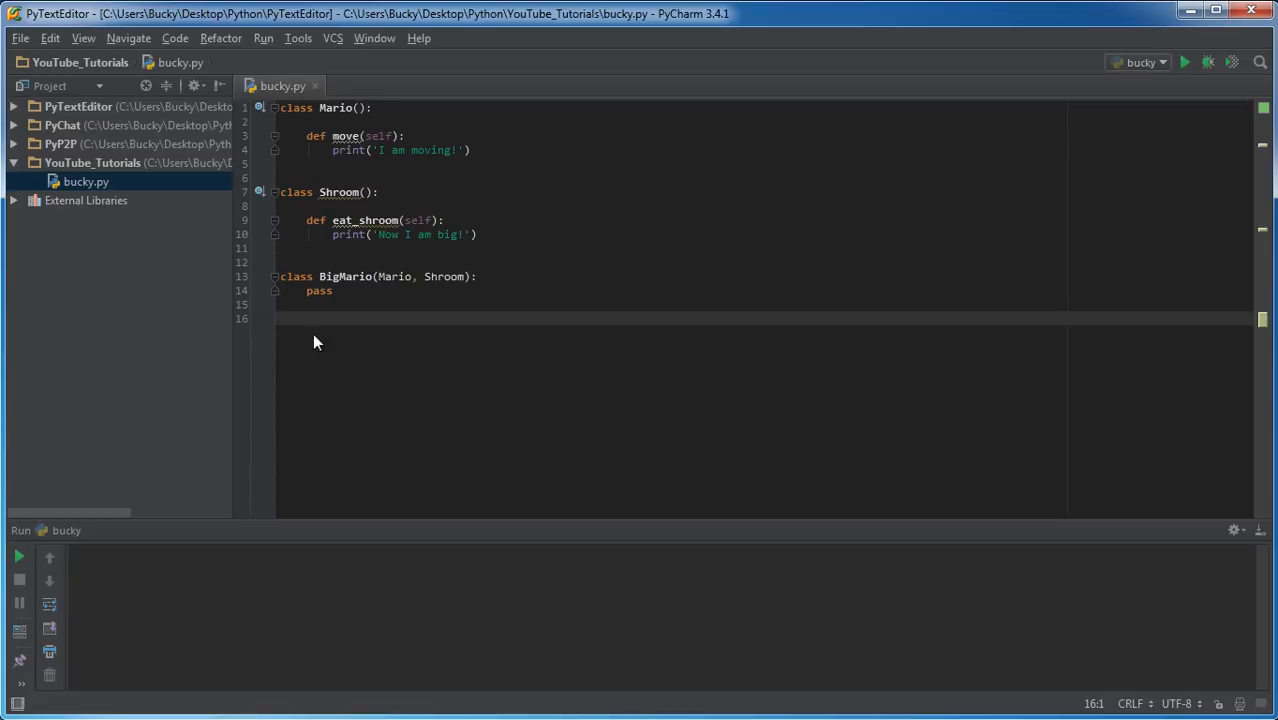
Create bm = BigMario() and add the bm.move() and bm.eat_shroom() calls.
{"action": "type", "text": "bm ="}
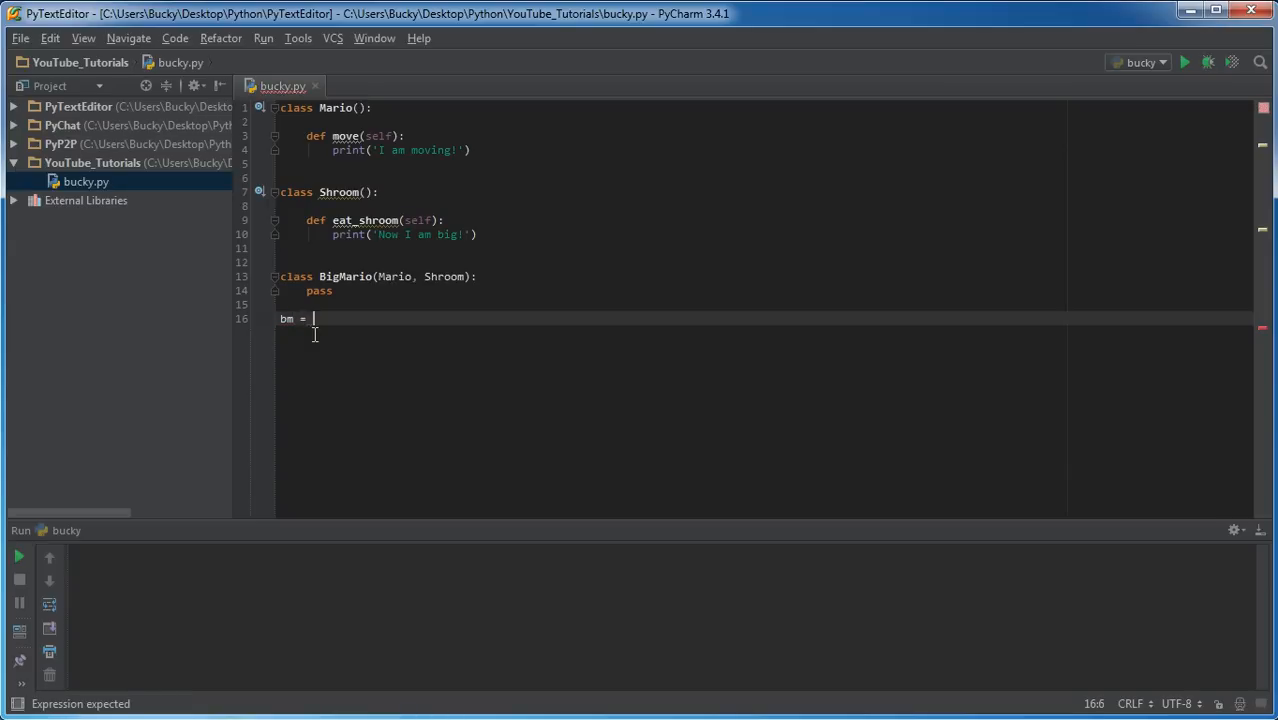
{"action": "type", "text": "BigMario"}
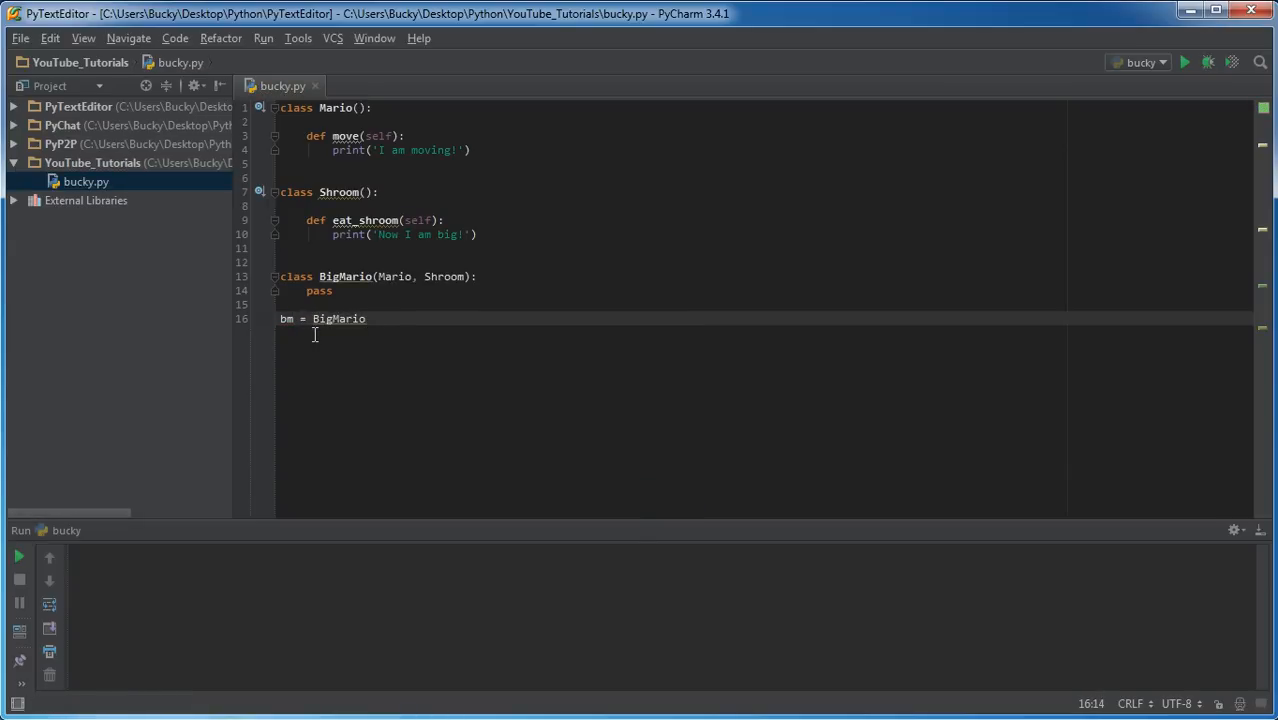
{"action": "type", "text": "()"}
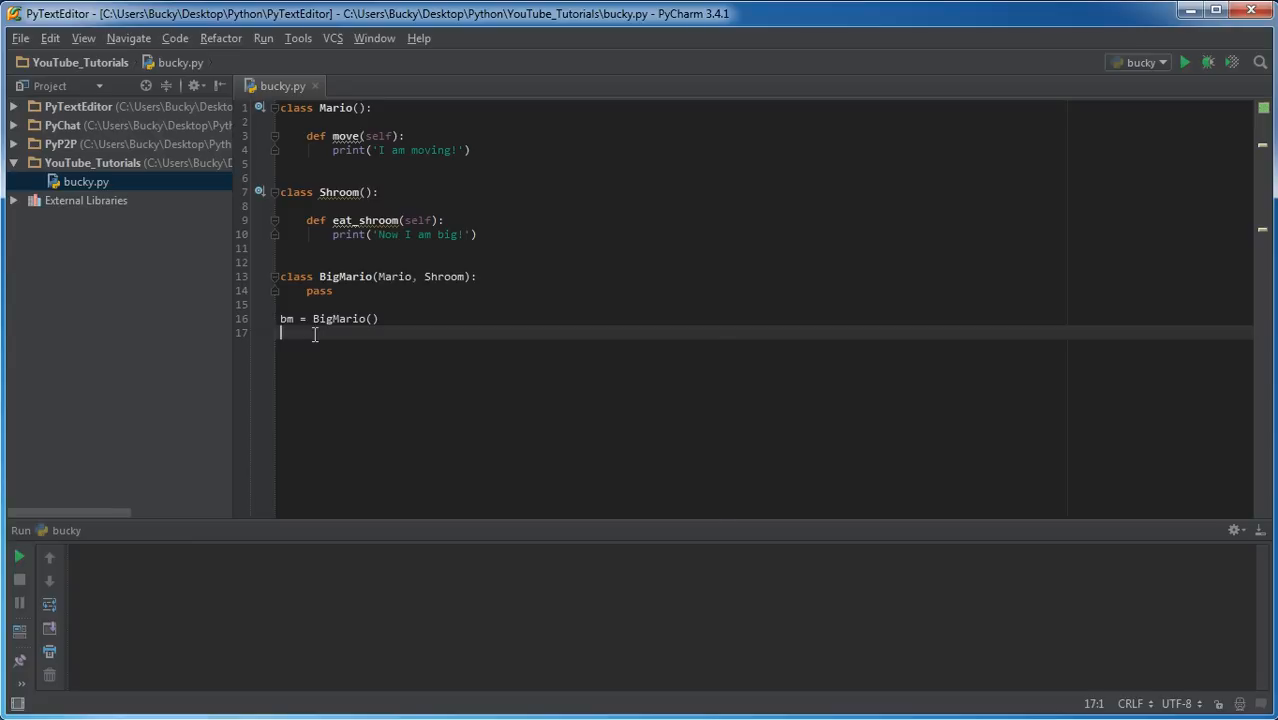
{"action": "type", "text": "bm.move("}
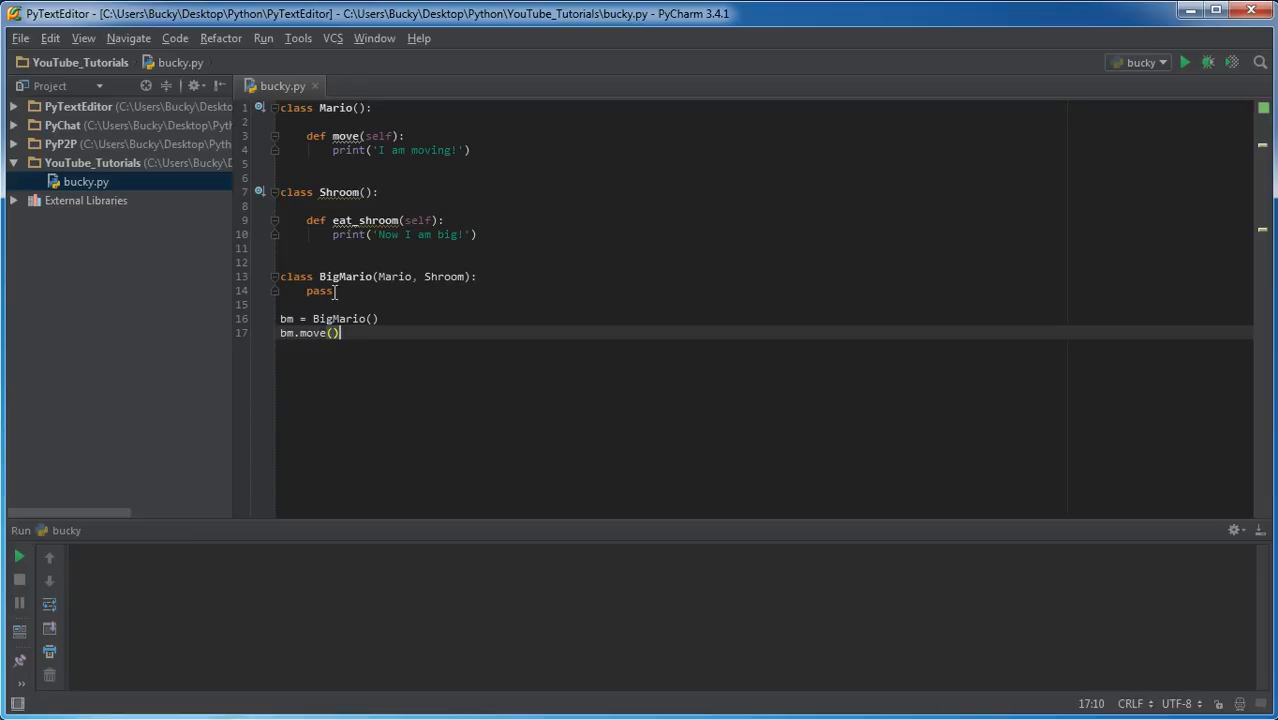
{"action": "double_click", "coordinate": [319, 291]}
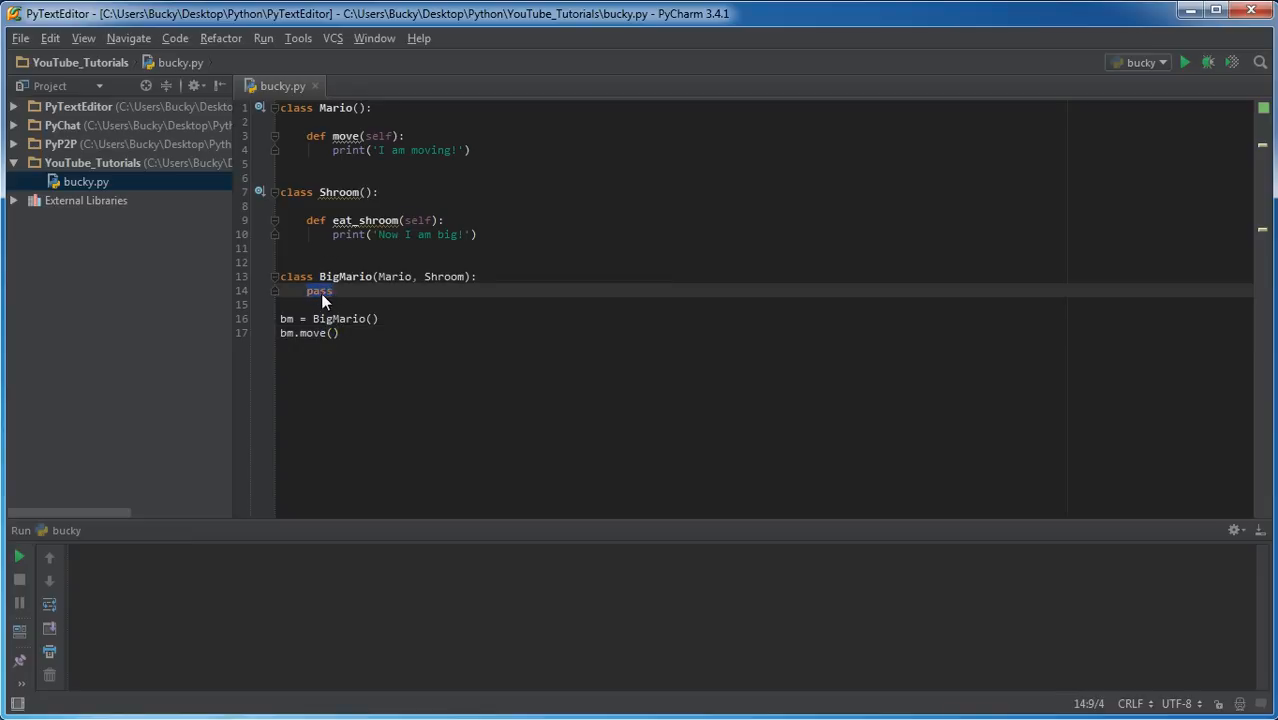
{"action": "mouse_move", "coordinate": [398, 276]}
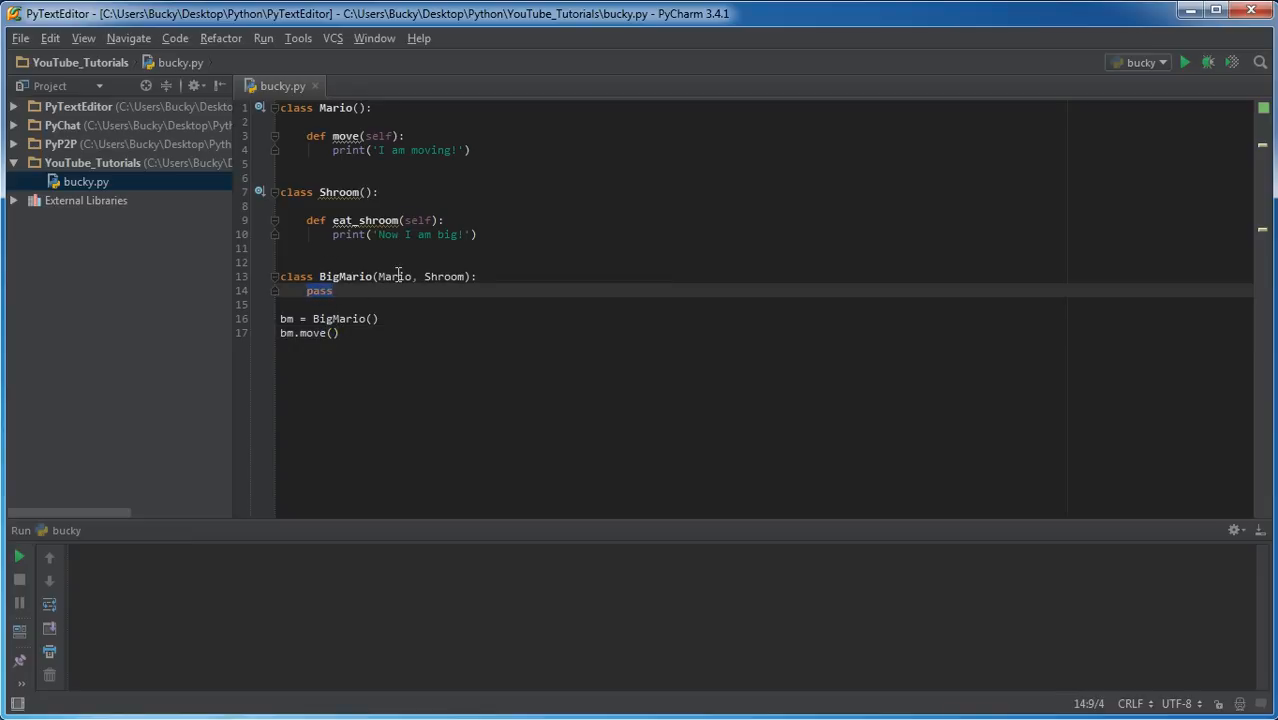
{"action": "double_click", "coordinate": [395, 276]}
{"action": "type", "text": "bm.eat_shroom()"}
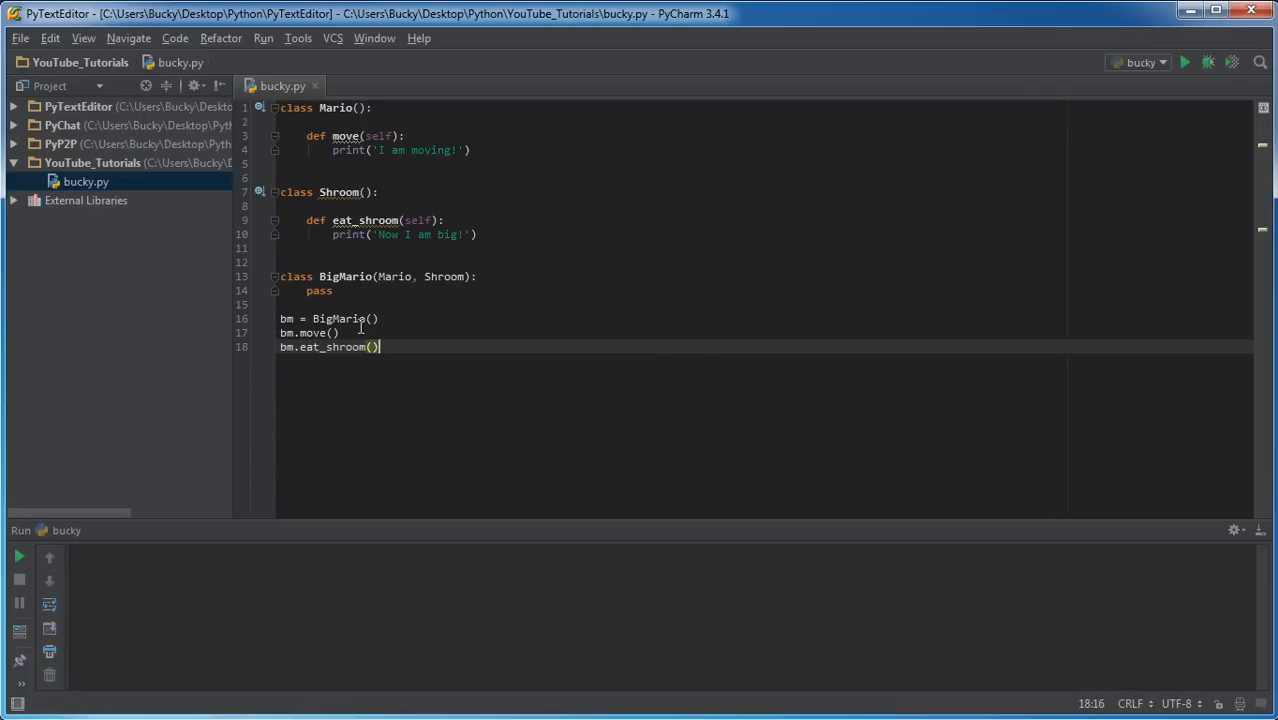
Run bucky.py and check the output shows 'I am moving!' and 'Now I am big!'.
{"action": "left_click", "coordinate": [360, 318]}
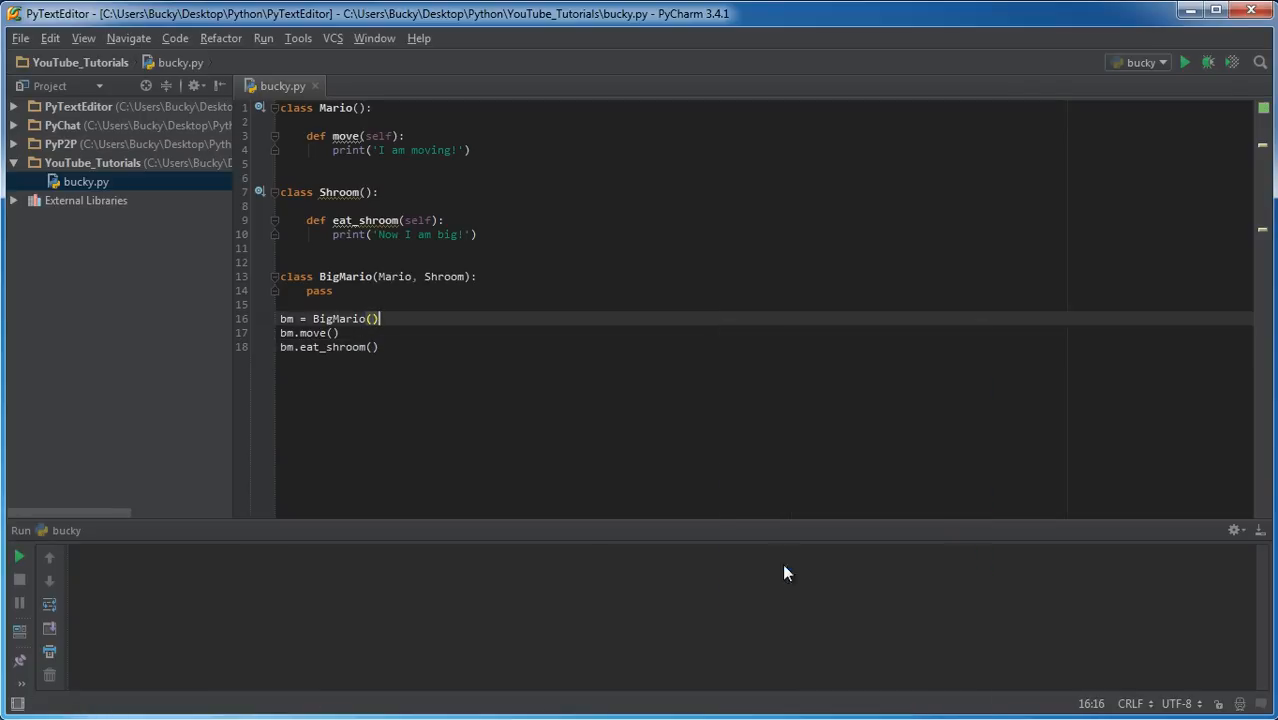
{"action": "left_click", "coordinate": [1184, 62]}
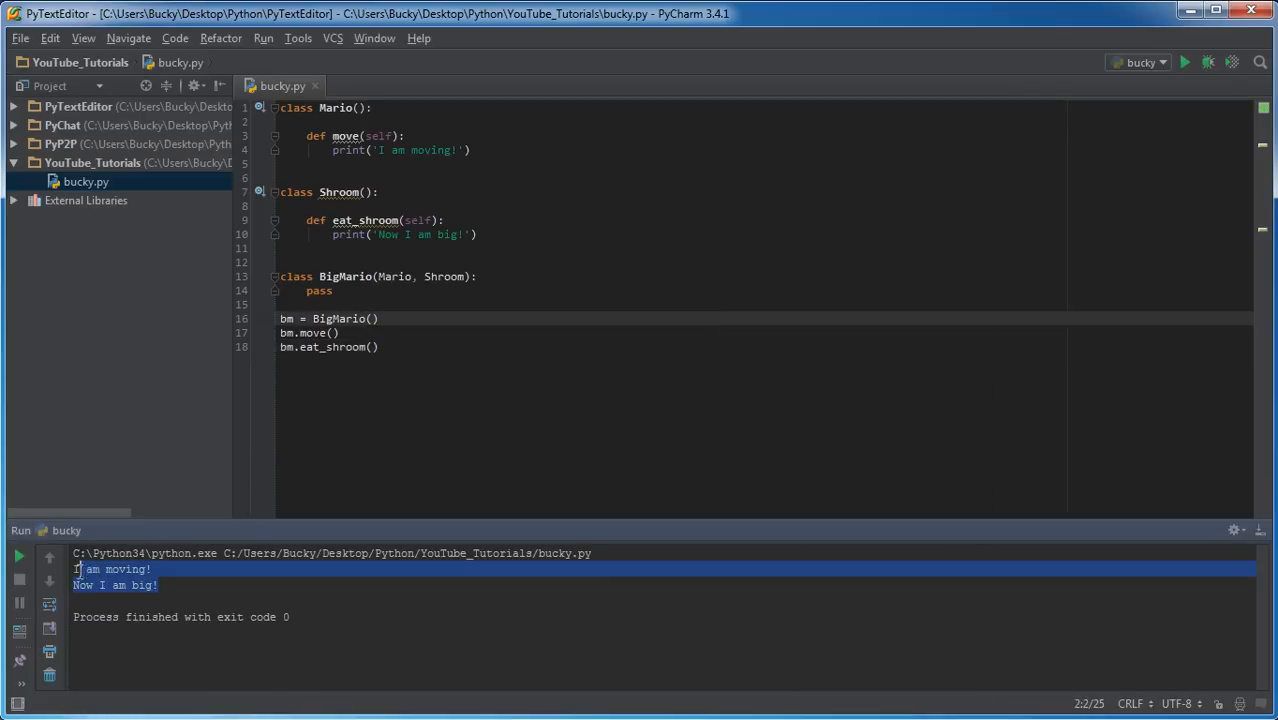
{"action": "left_click", "coordinate": [347, 291]}
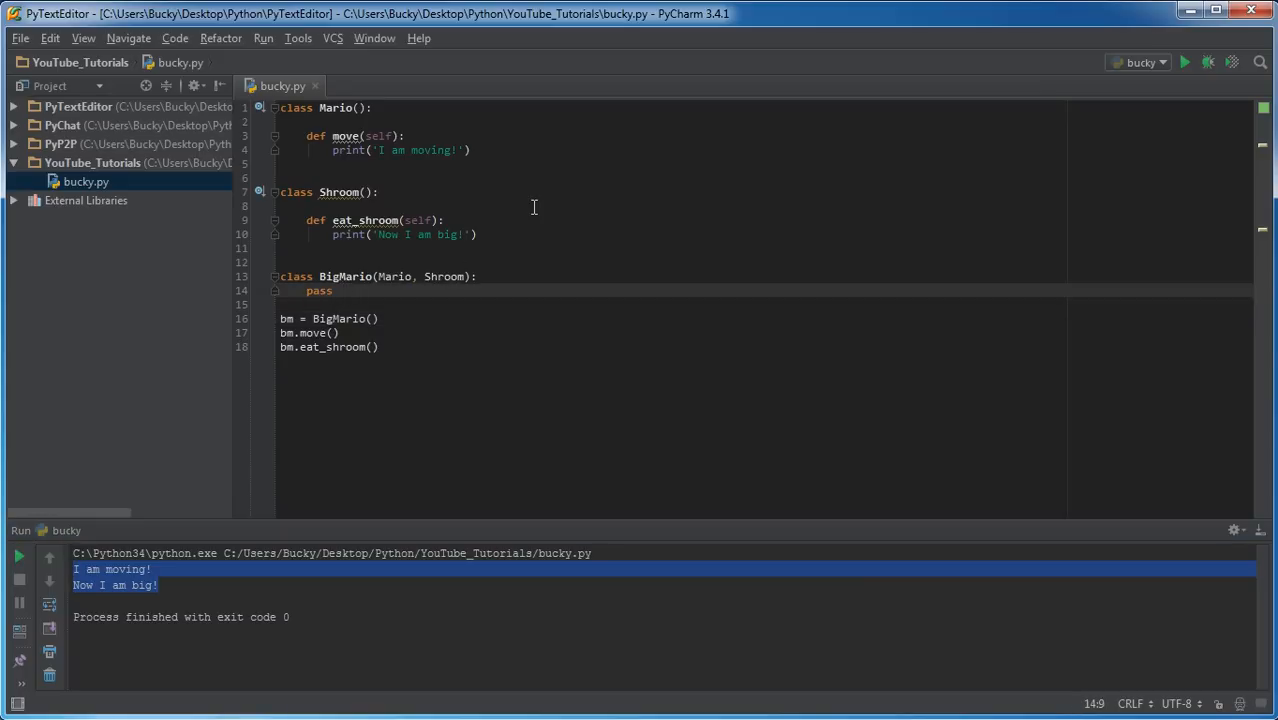
{"action": "mouse_move", "coordinate": [379, 220]}
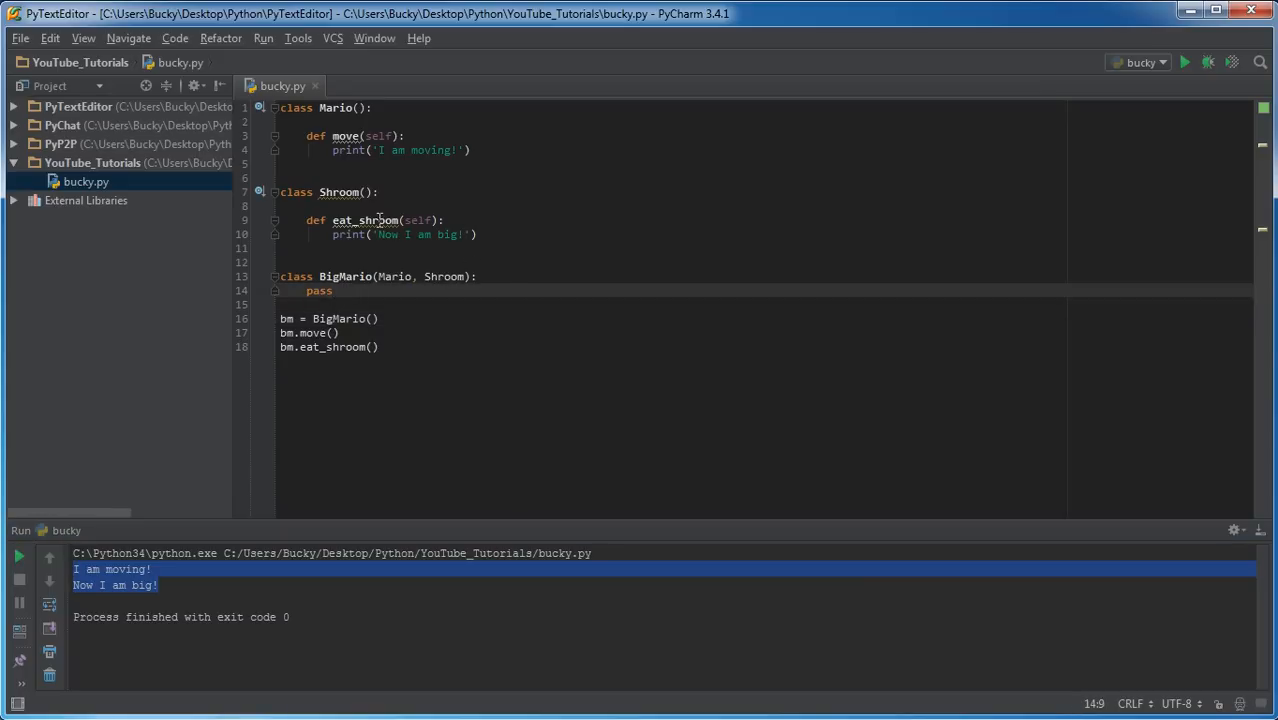
{"action": "left_click", "coordinate": [335, 304]}
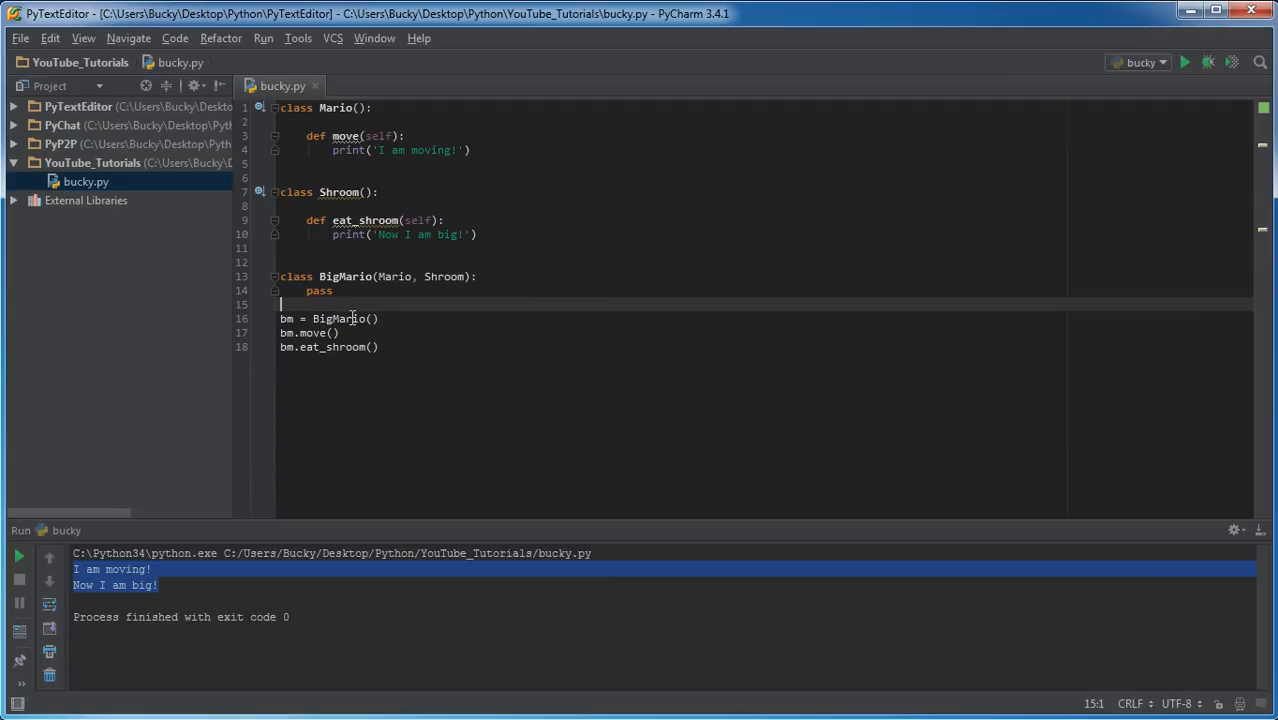
{"action": "mouse_move", "coordinate": [366, 267]}
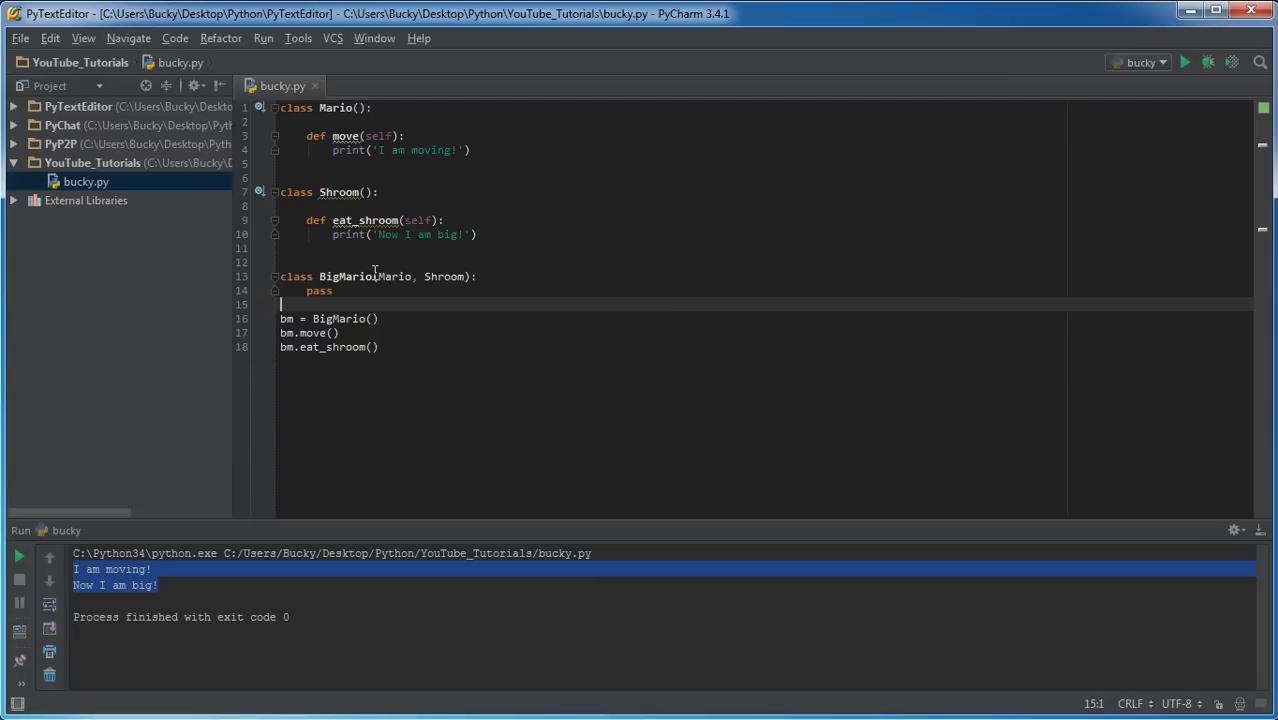
{"action": "mouse_move", "coordinate": [340, 192]}
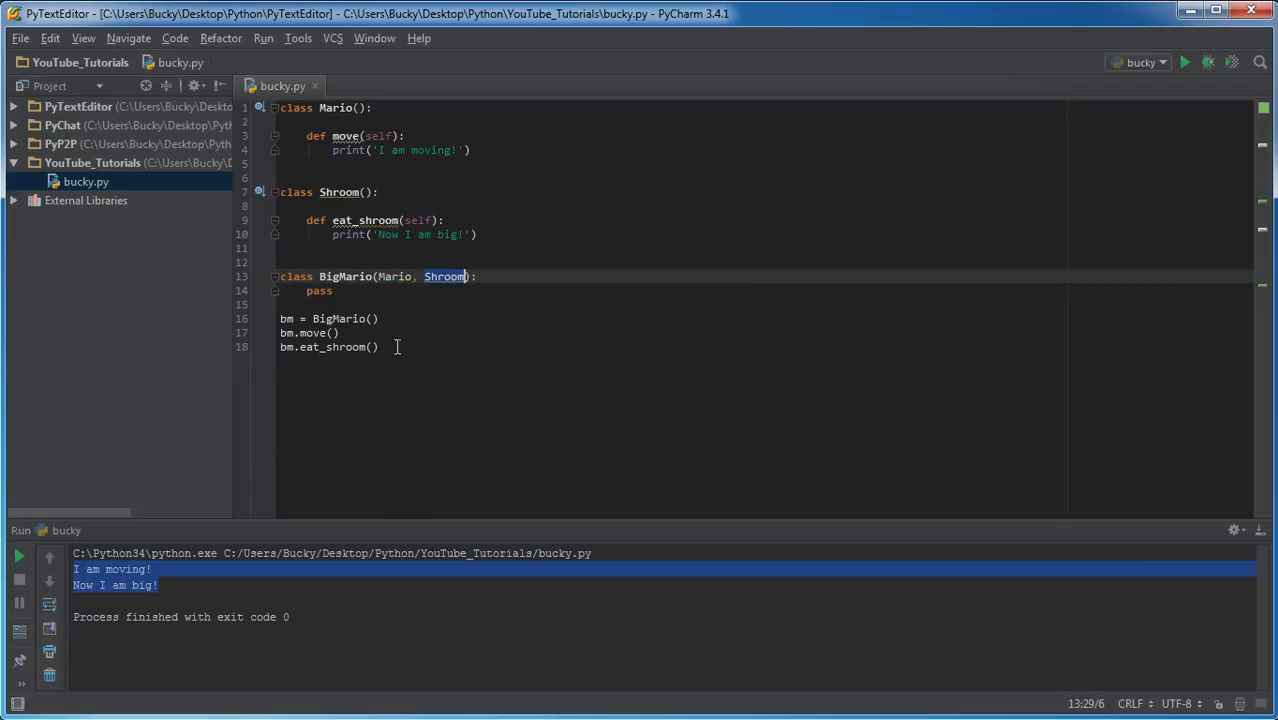
{"action": "mouse_move", "coordinate": [410, 340]}
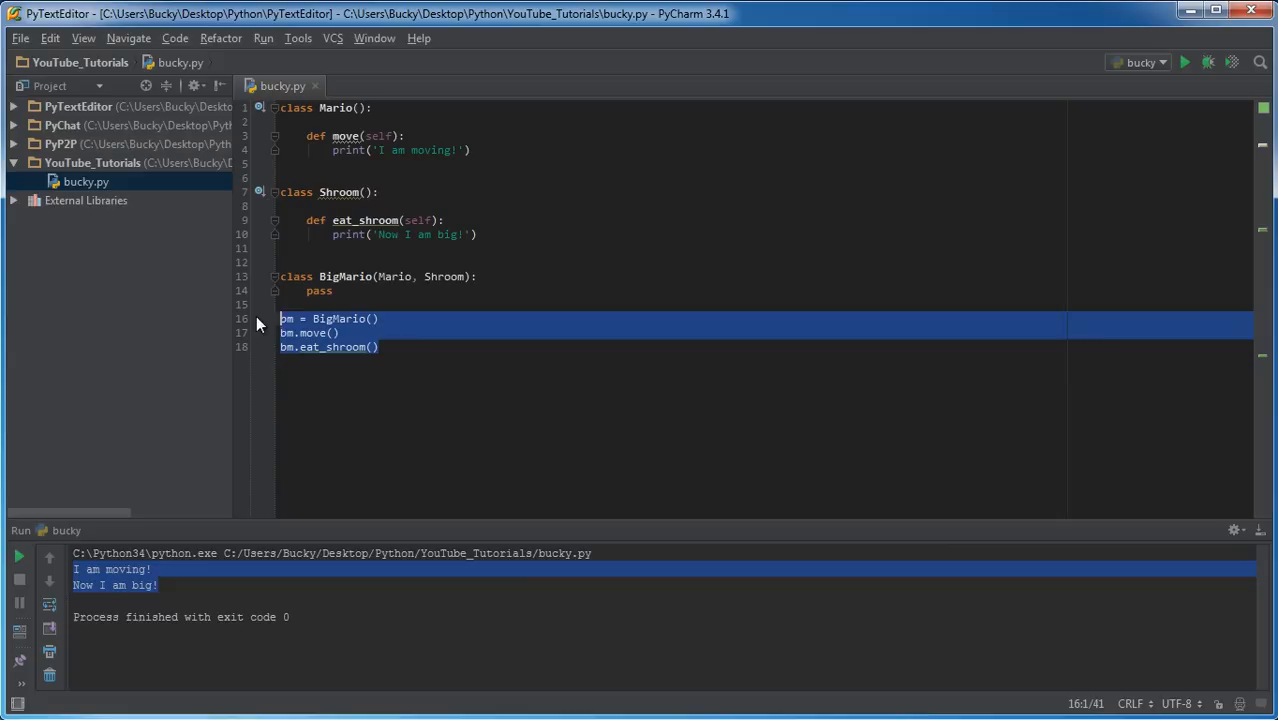
{"action": "left_click", "coordinate": [400, 333]}
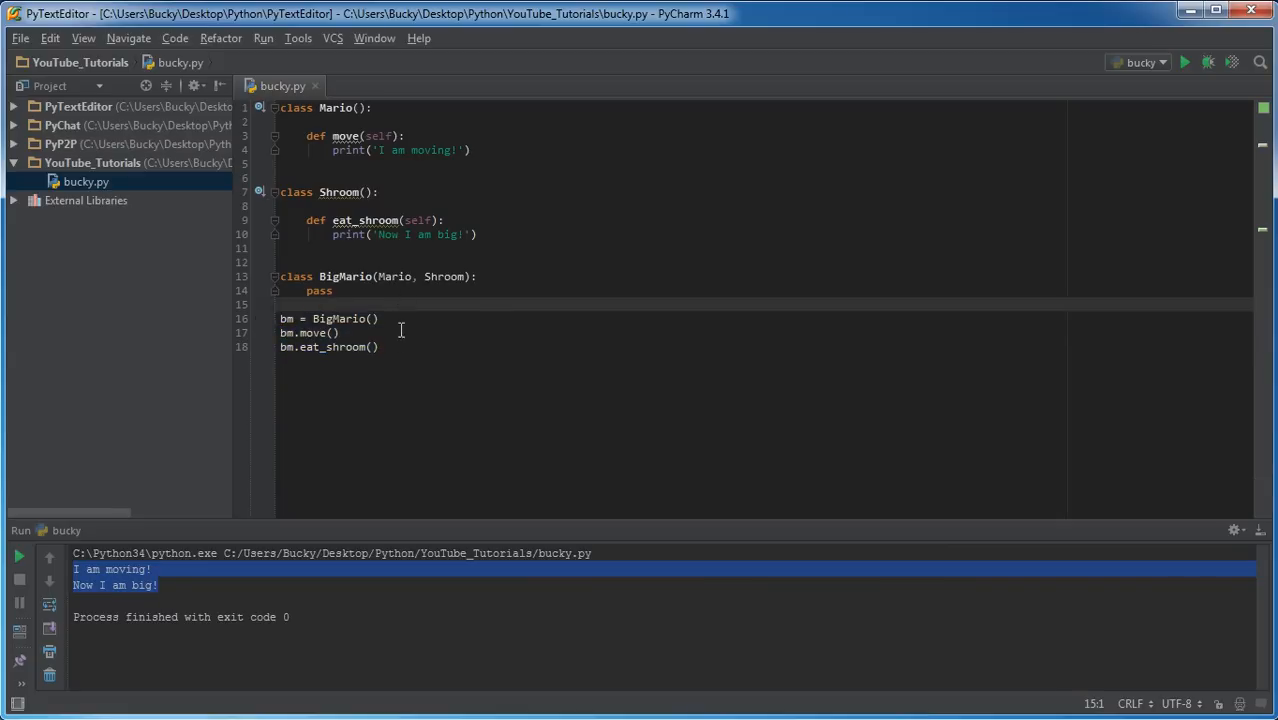
{"action": "mouse_move", "coordinate": [685, 418]}
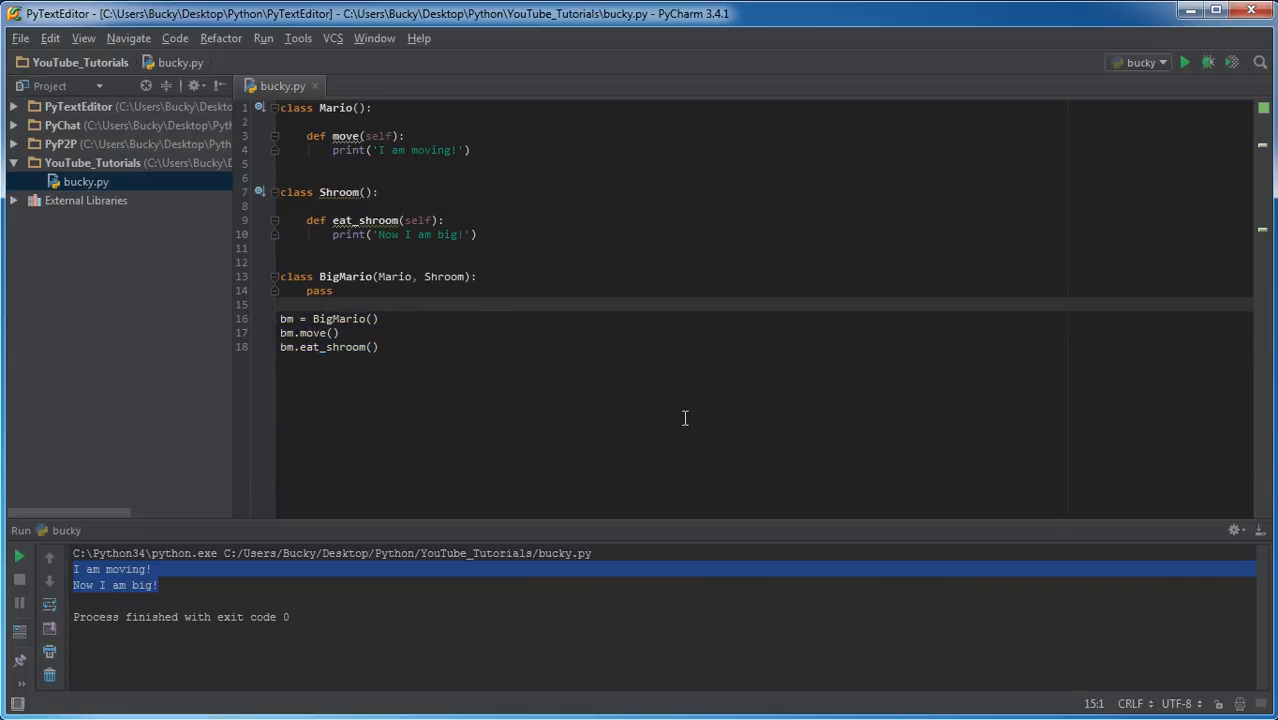
{"action": "mouse_move", "coordinate": [968, 475]}
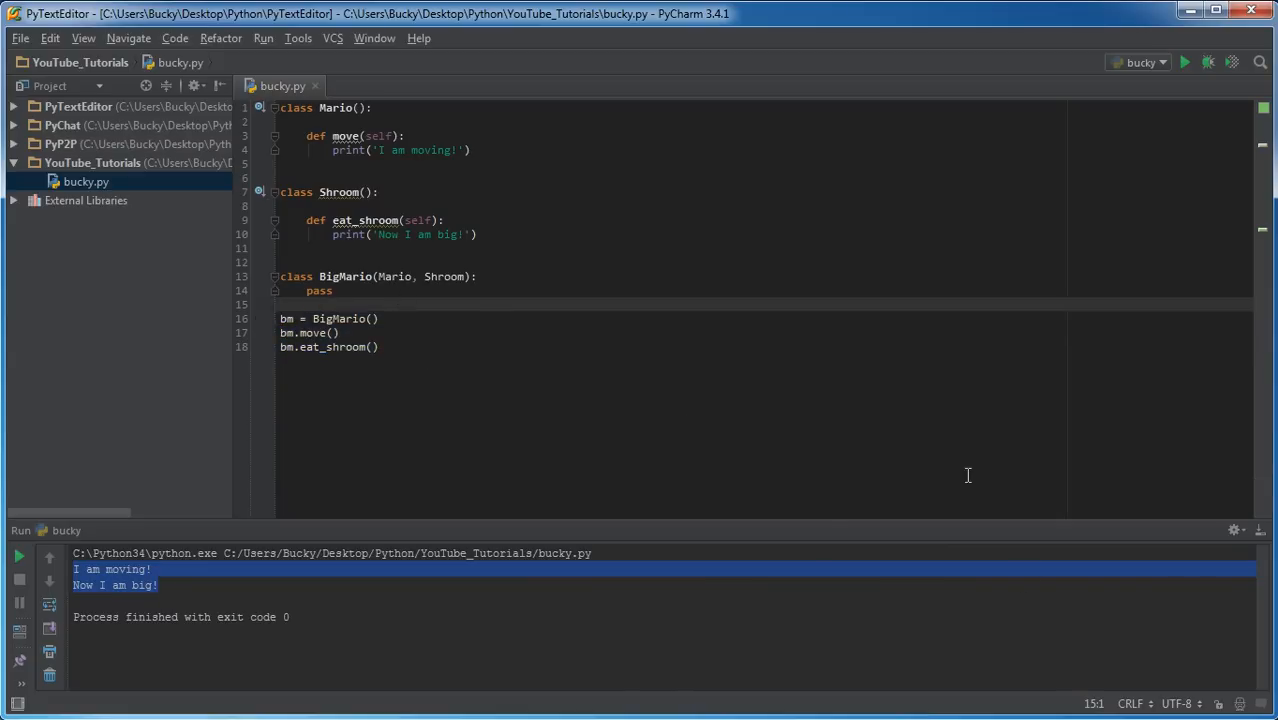
{"action": "mouse_move", "coordinate": [853, 522]}
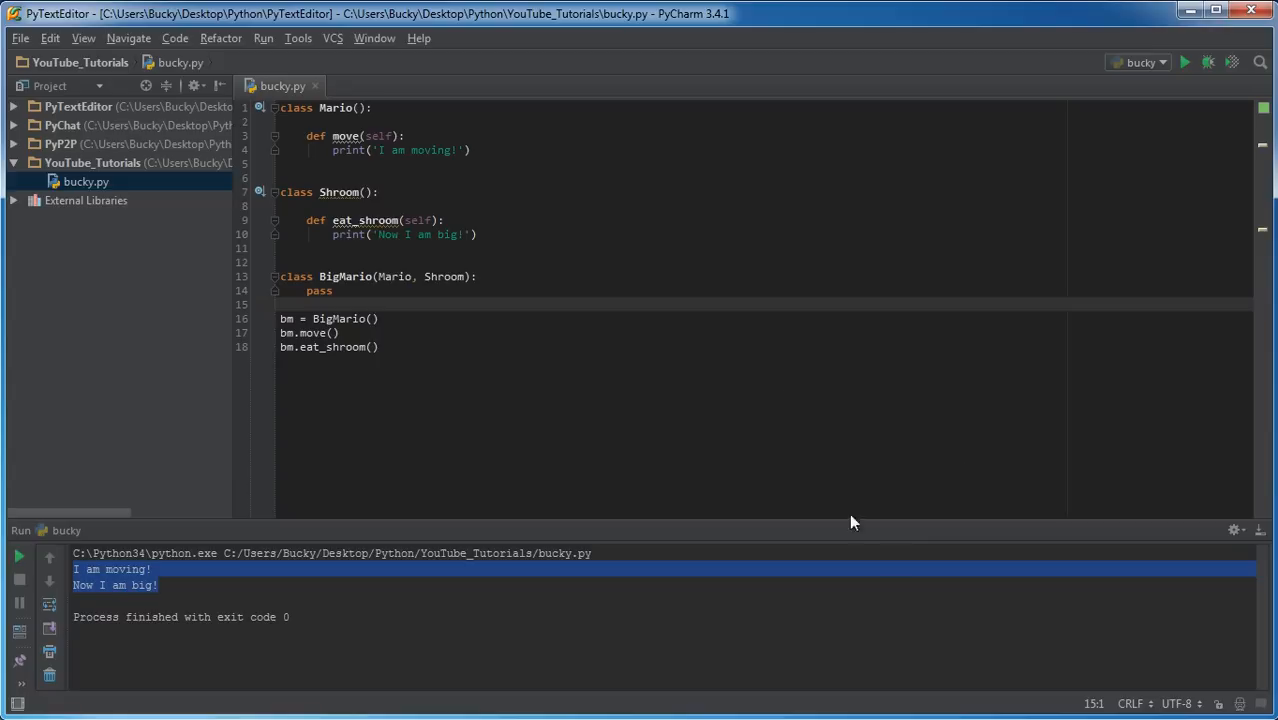